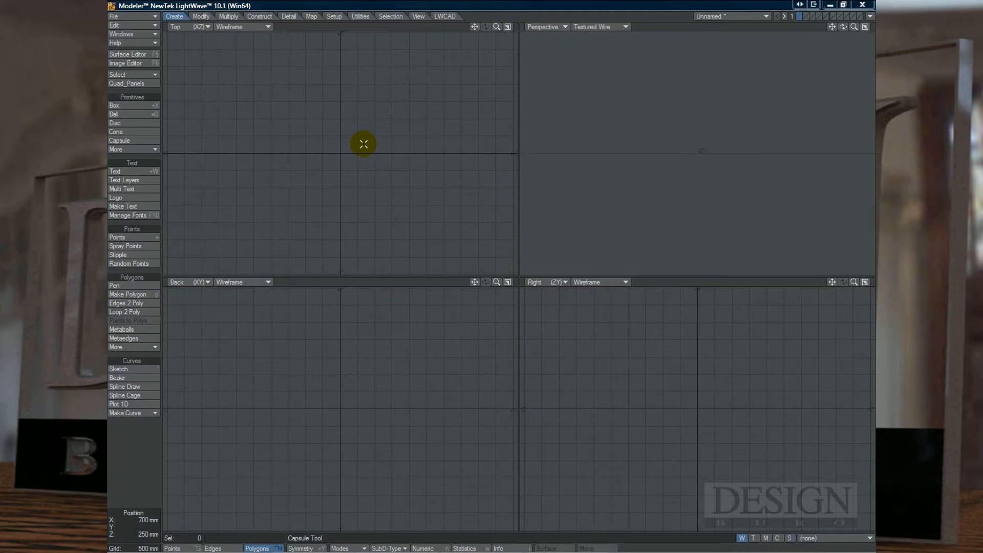
mouse_move(425, 147)
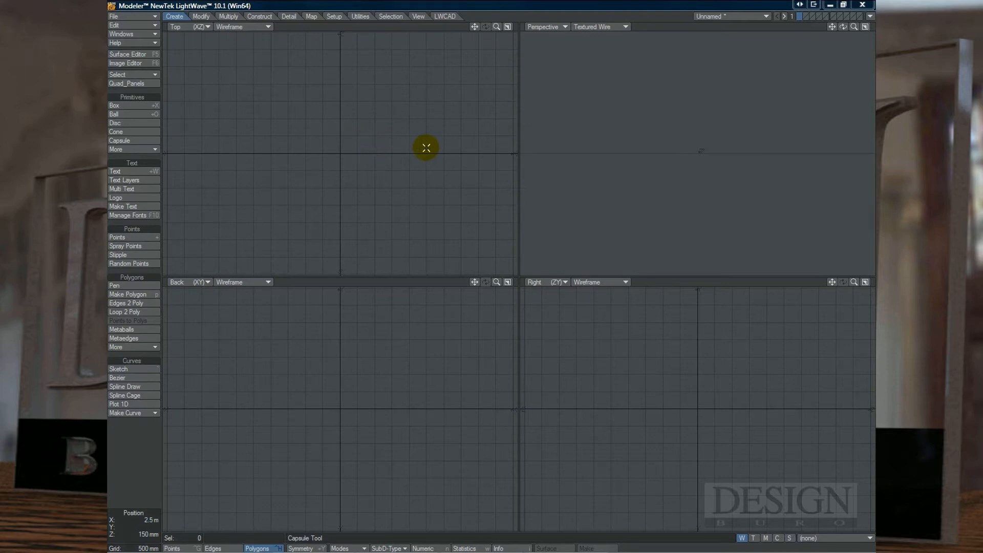
mouse_move(424, 174)
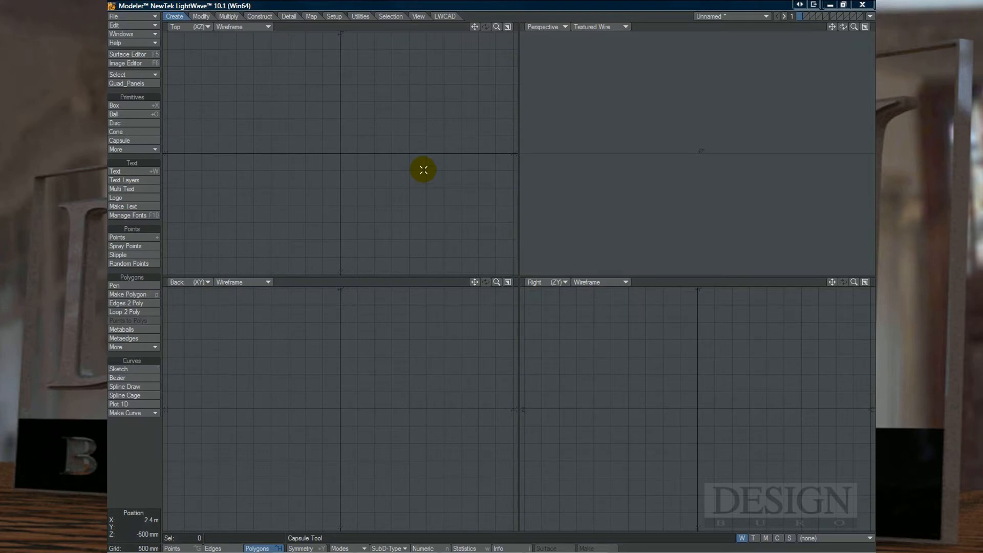
Step: Drag out a disc in the Top view and set its Sides to 8 in Numeric
left_click(115, 123)
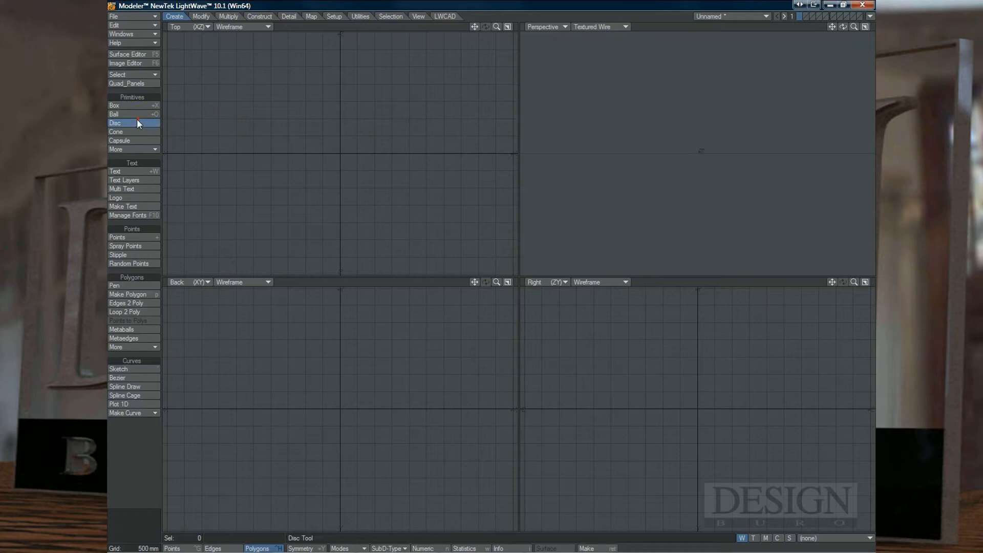
left_click_drag(280, 135, 366, 221)
type("8")
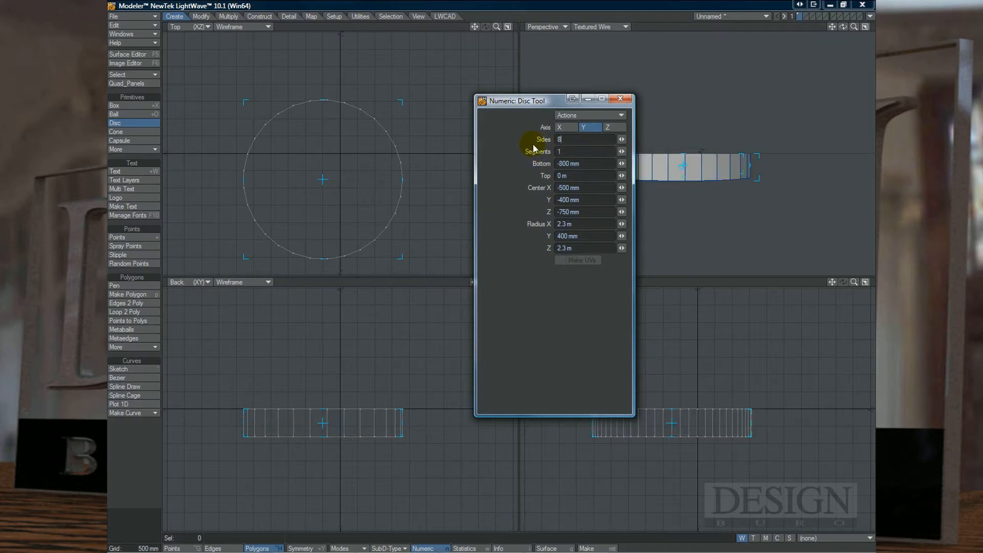
left_click(620, 98)
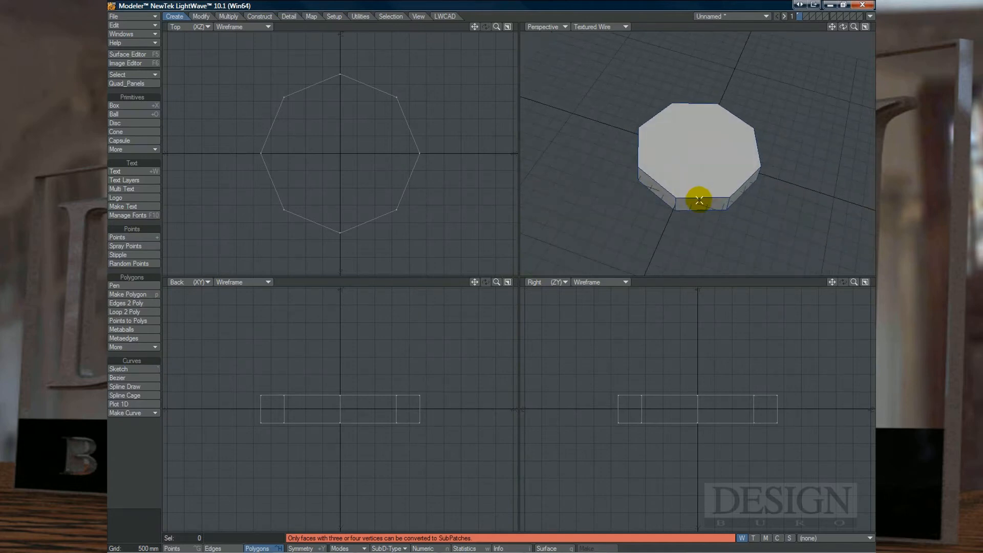
mouse_move(789, 160)
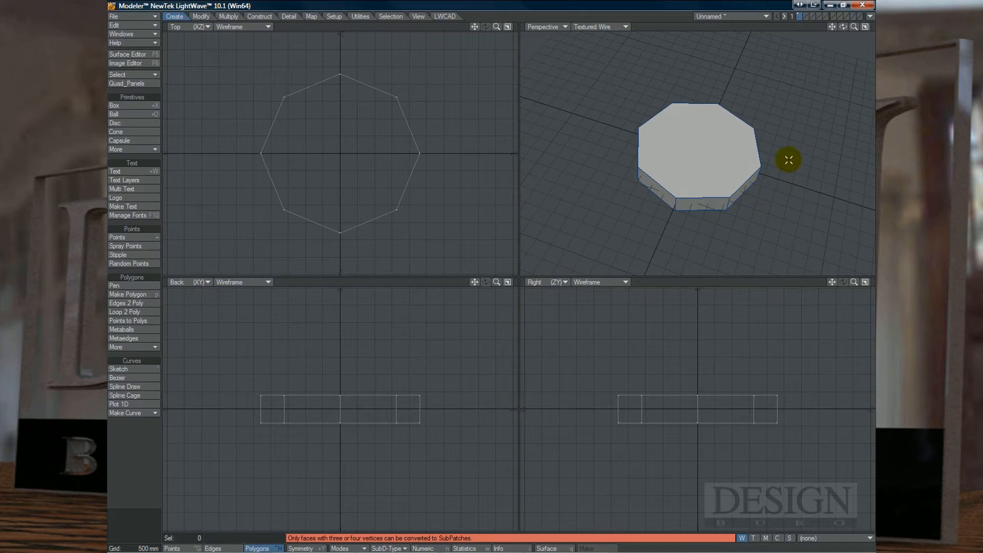
Step: Select the octagon's top face, run CM_POLYSUBDIVIDE_lw8 and confirm Change Surface
left_click(706, 202)
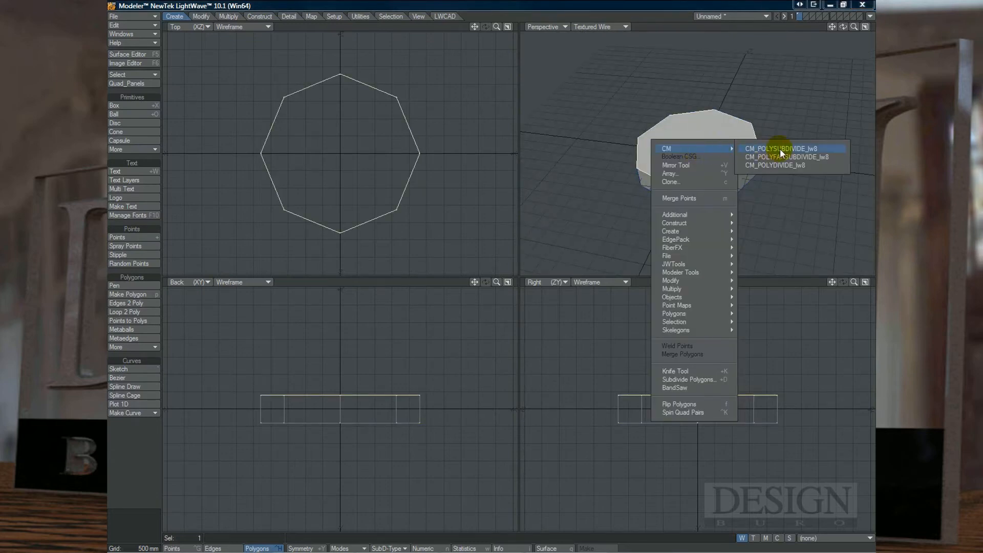
left_click(788, 149)
type("q")
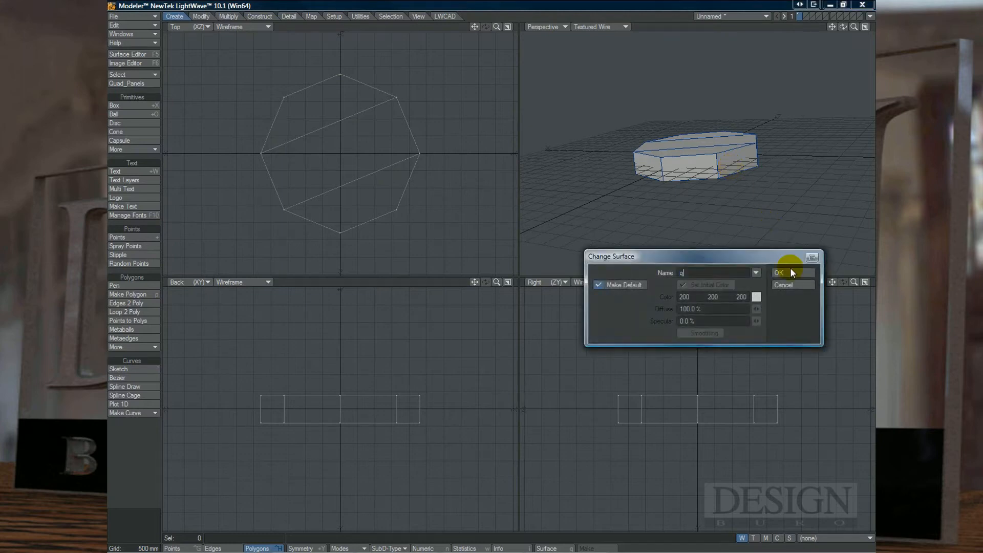
left_click(780, 273)
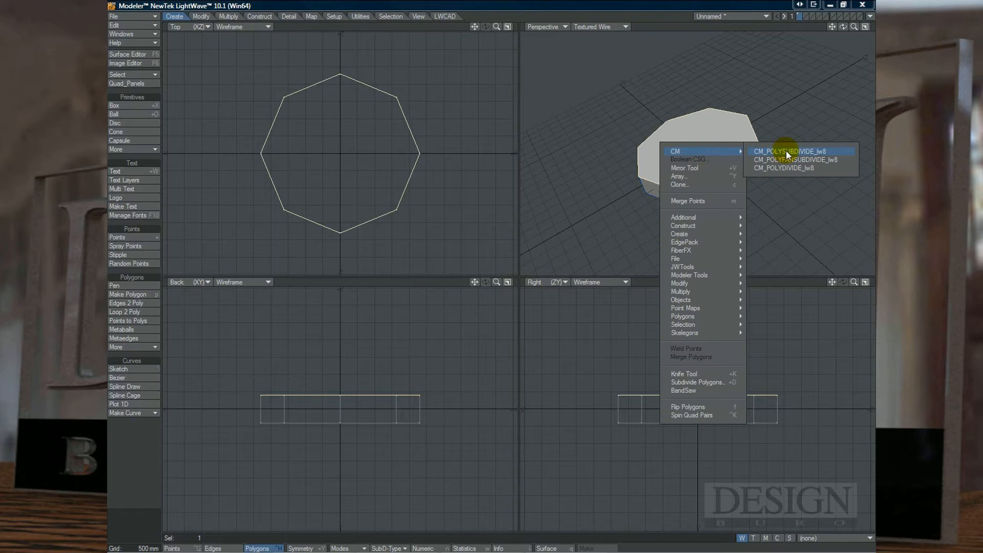
Step: Run CM_POLYSUBDIVIDE_lw8 again on the selected top face, splitting it into quarters
left_click(792, 151)
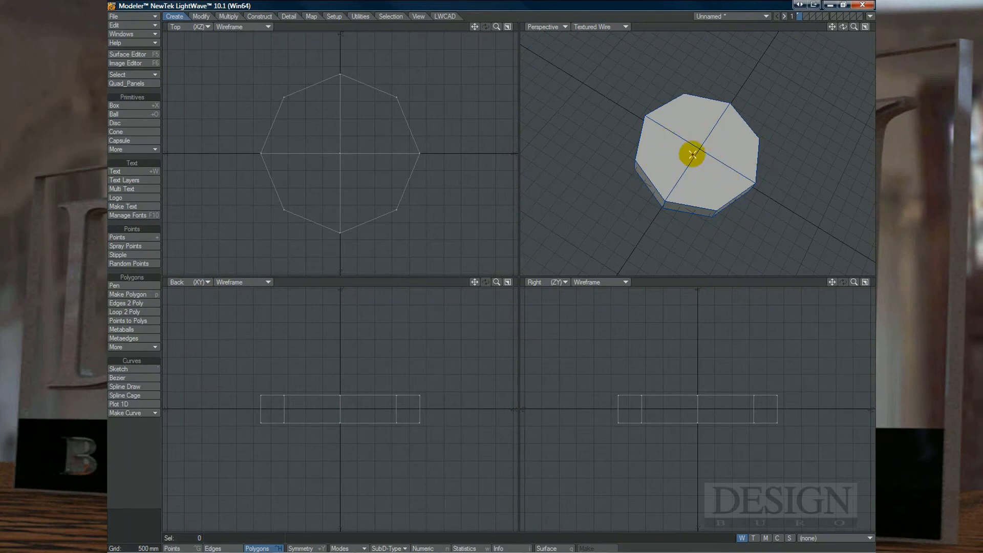
mouse_move(724, 121)
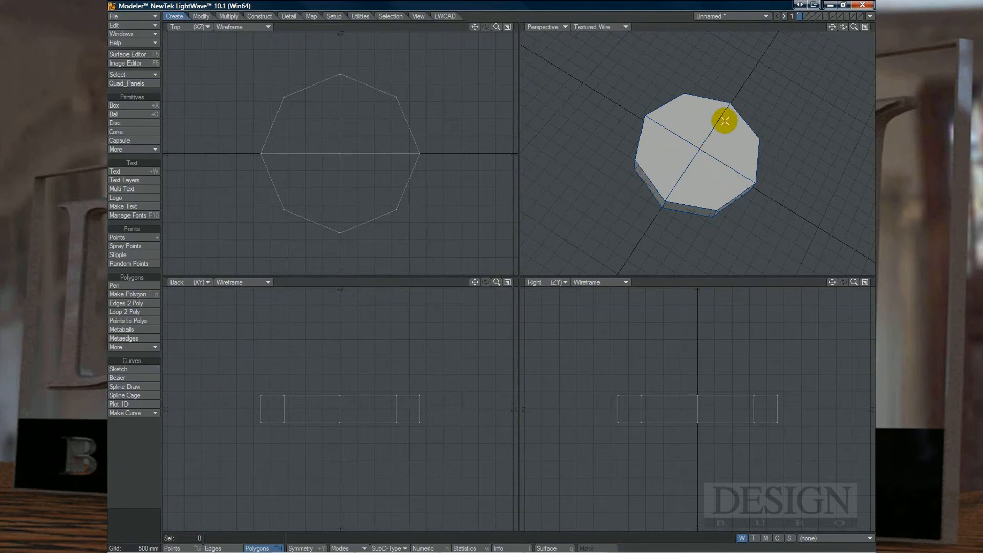
Step: Select the top face and run CM_POLYFANSUBDIVIDE_lw8 and CM_POLYDIVIDE_lw8 from the CM menu
left_click(725, 120)
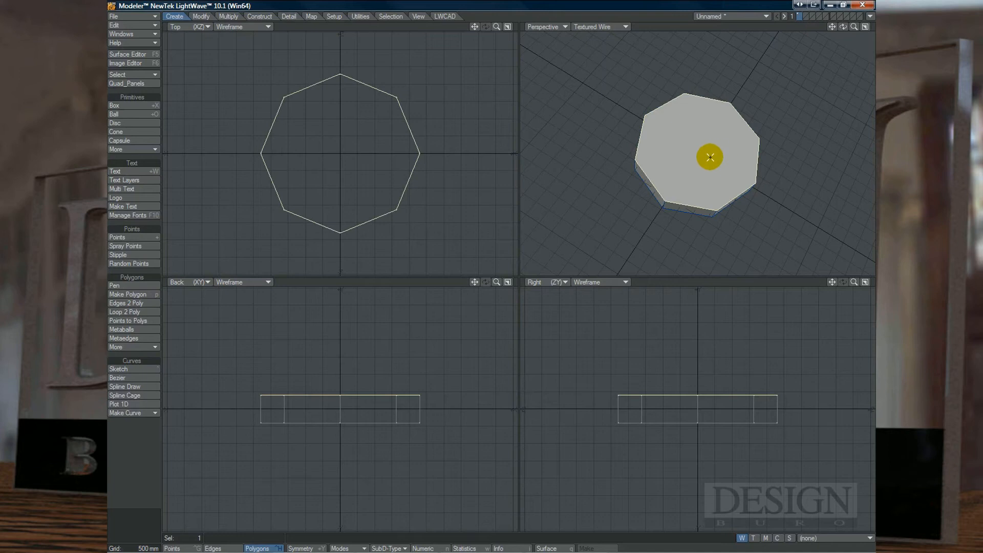
right_click(709, 156)
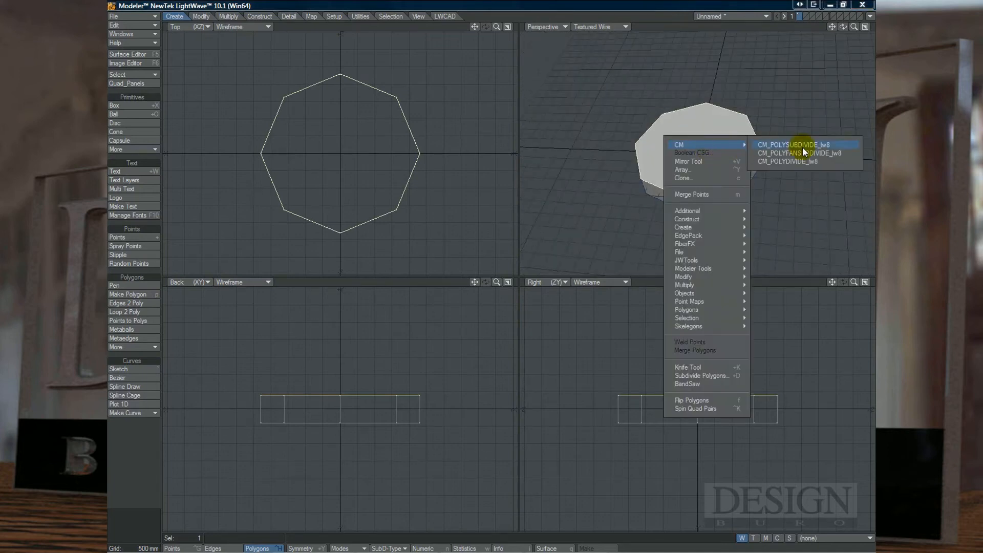
left_click(804, 144)
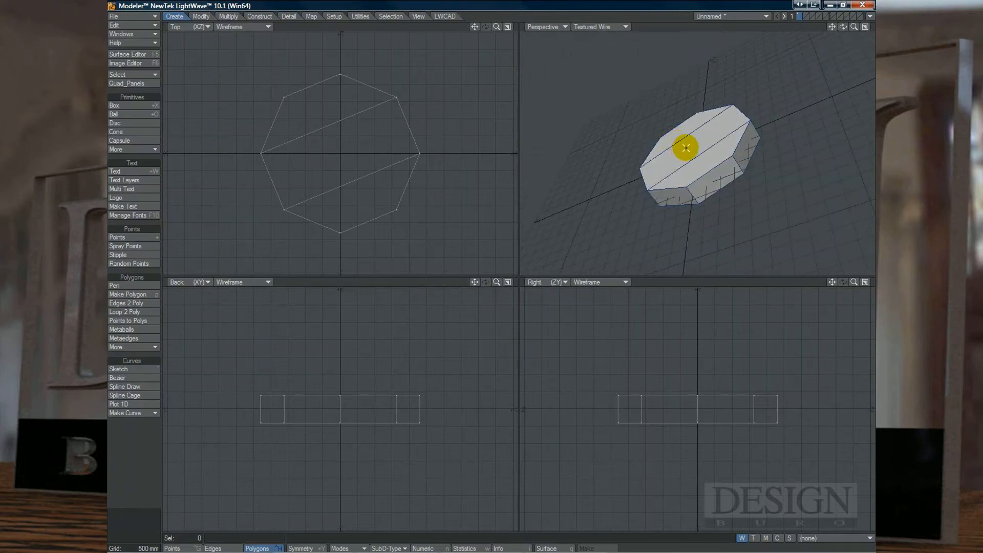
right_click(684, 148)
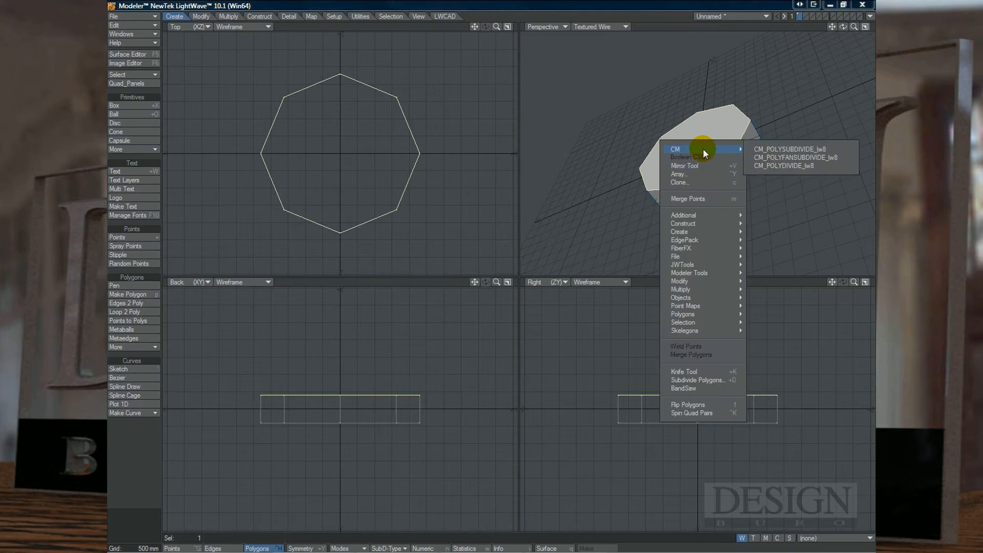
left_click(796, 157)
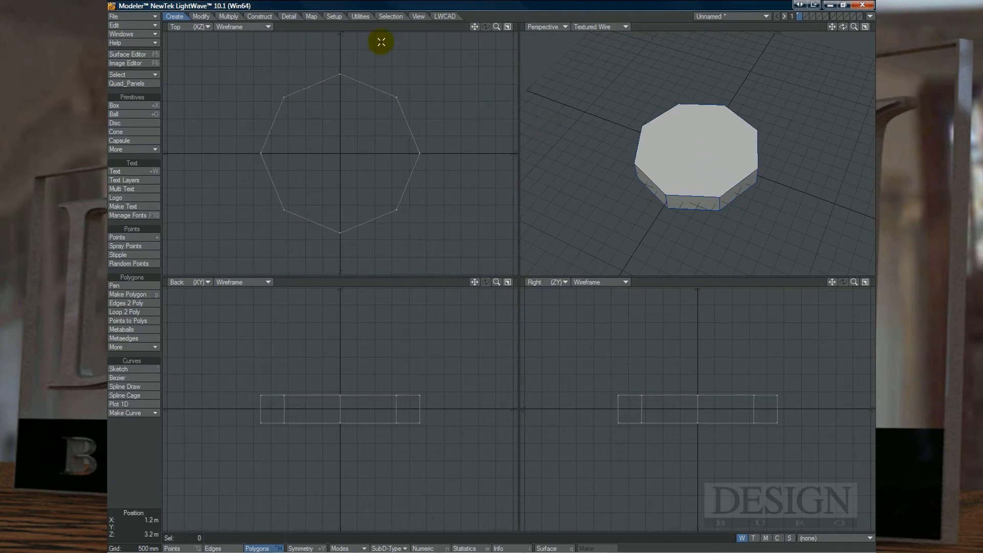
Step: Open the installed plug-ins list from Utilities and browse to add plug-in files
left_click(360, 16)
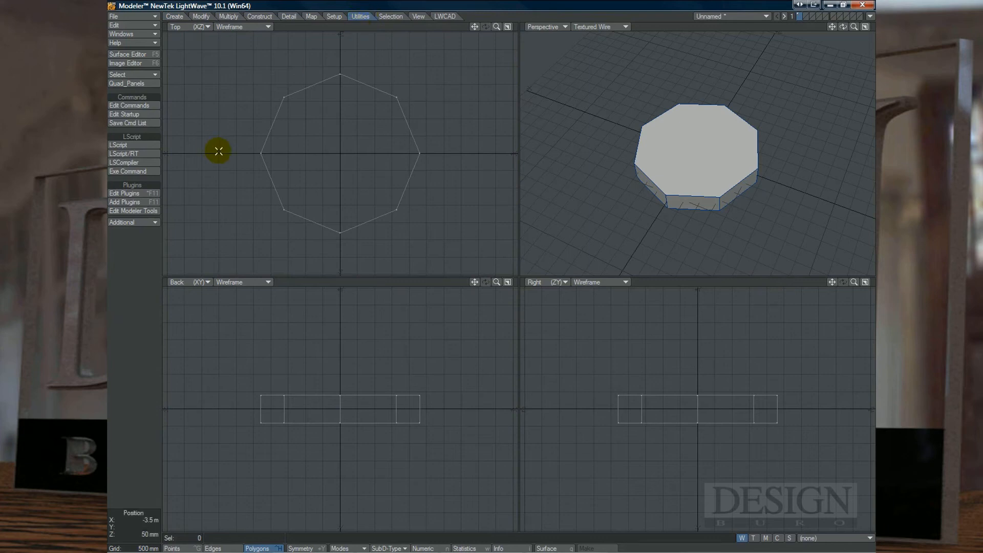
left_click(124, 194)
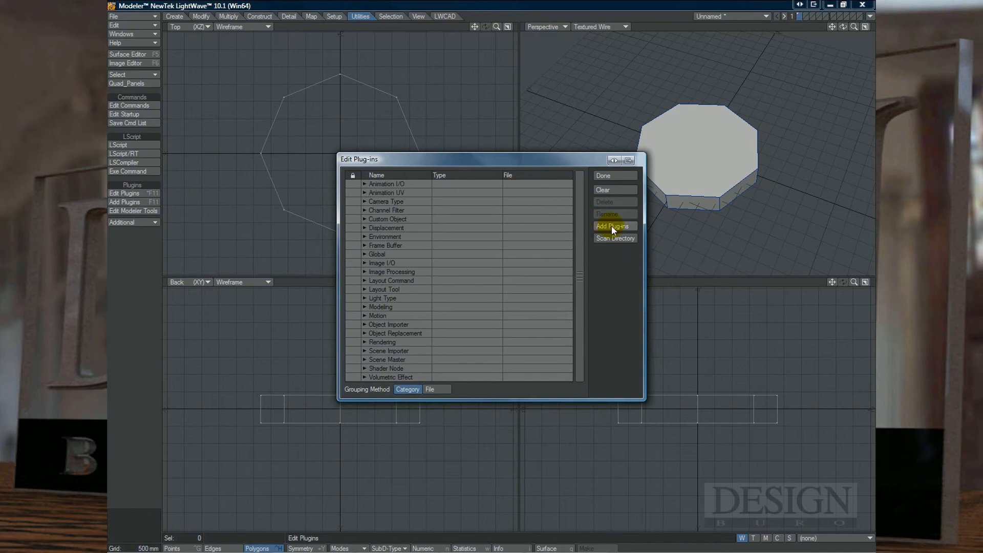
left_click(613, 226)
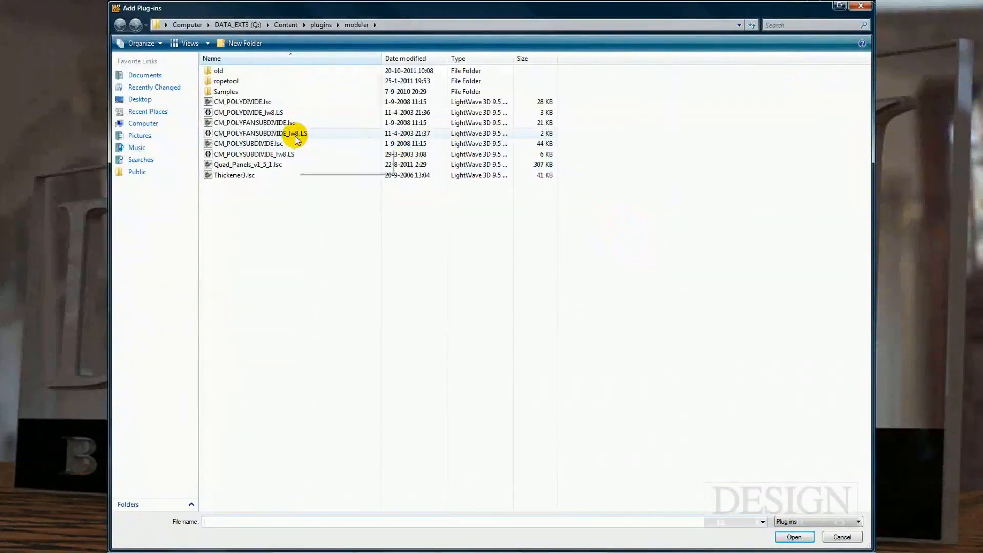
Step: Pick the three CM LW8 scripts, then cancel the browser and close Edit Plug-ins
left_click(251, 112)
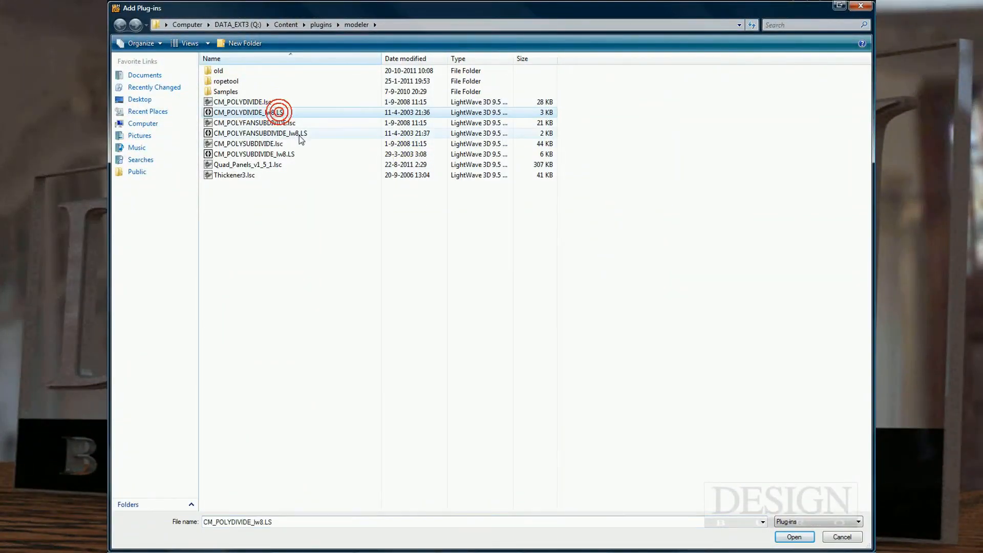
left_click(259, 133)
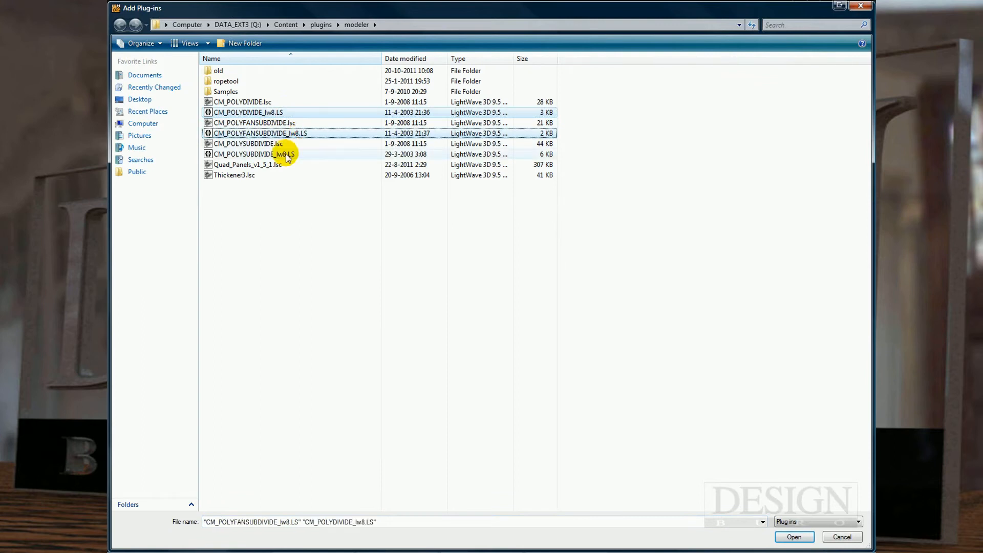
left_click(254, 154)
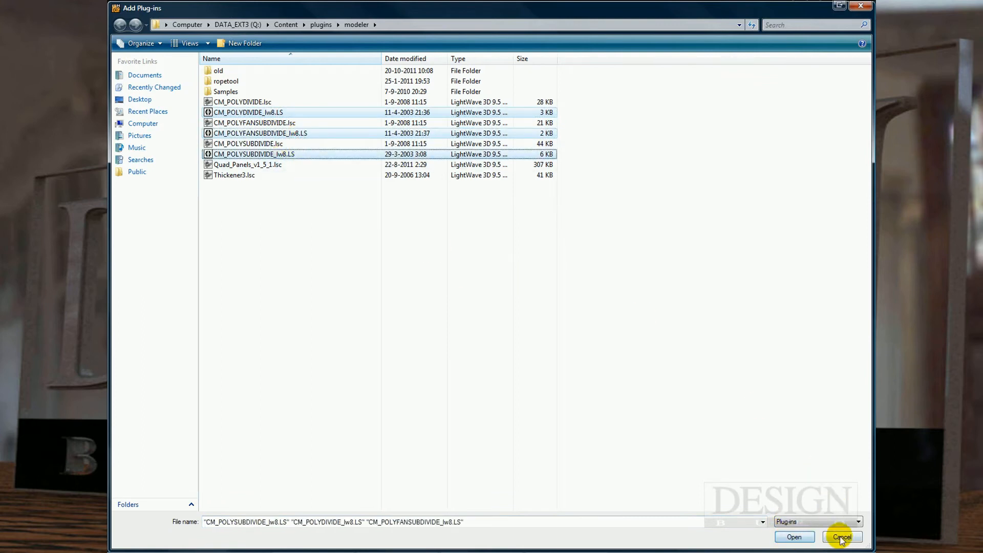
left_click(794, 537)
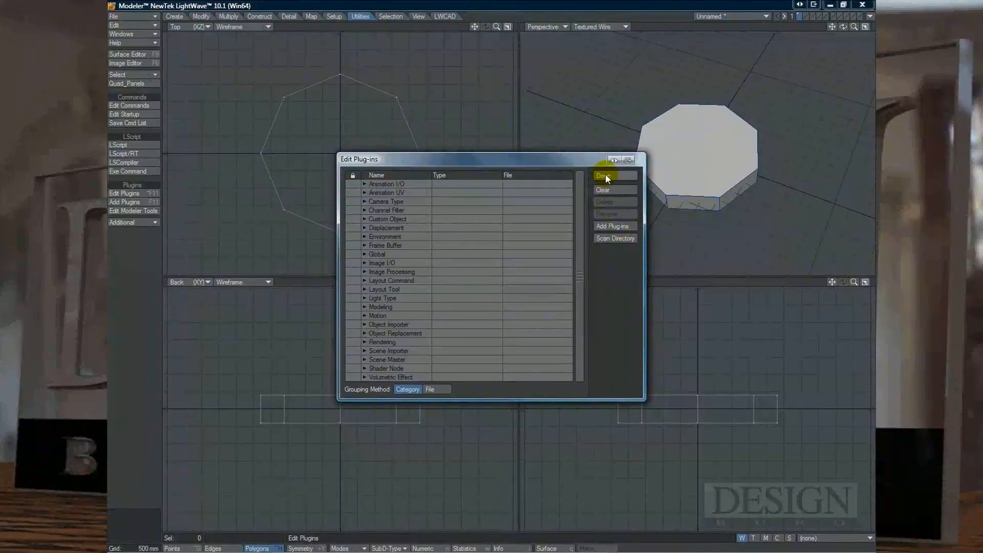
left_click(604, 176)
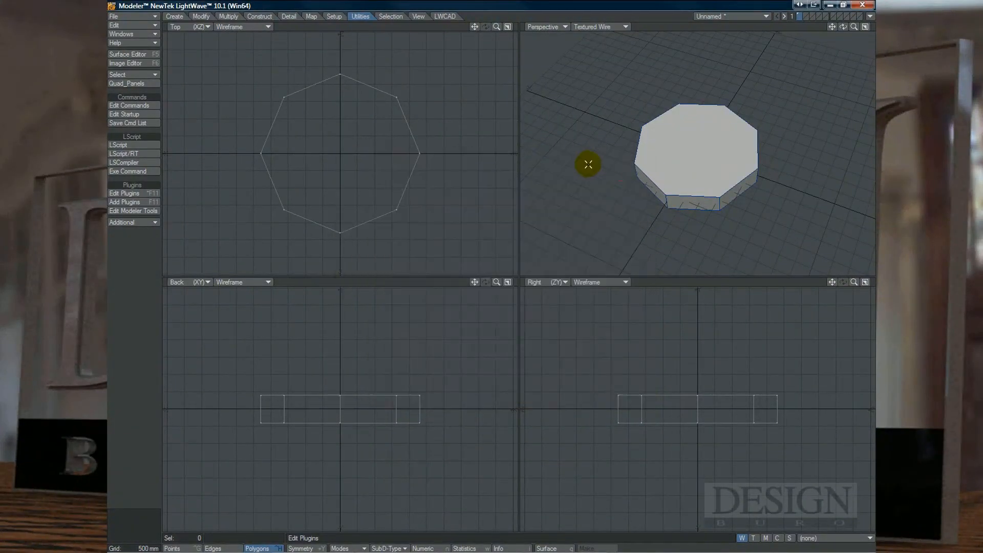
right_click(589, 164)
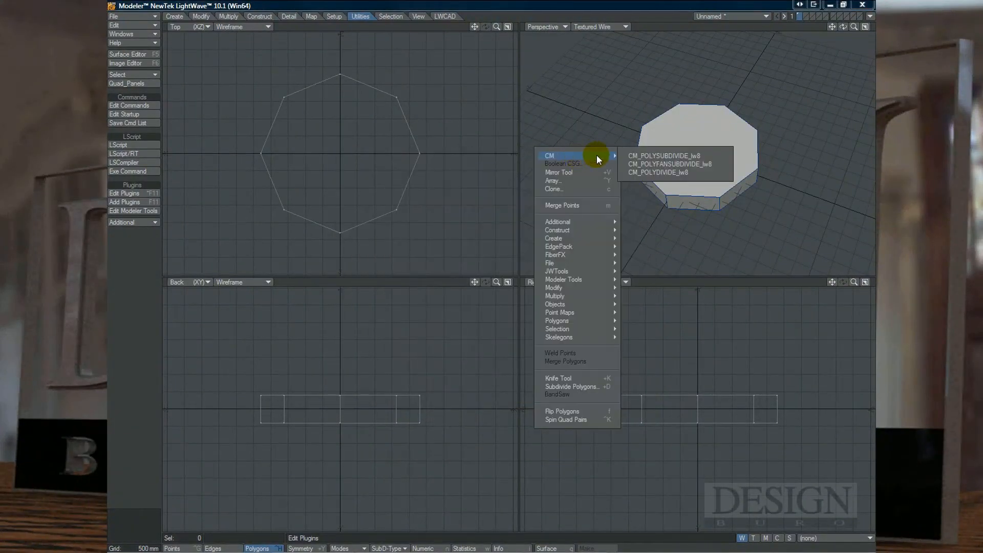
mouse_move(559, 106)
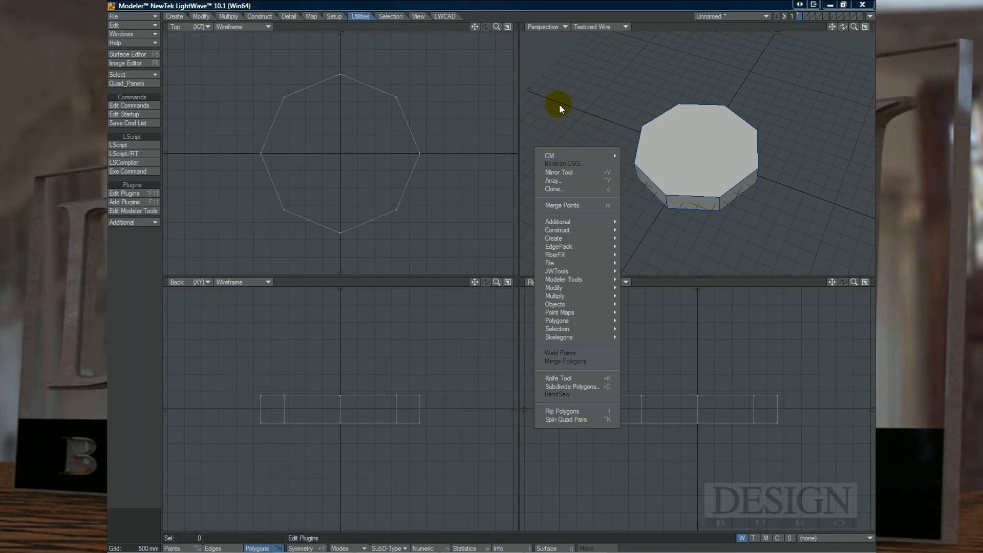
mouse_move(580, 120)
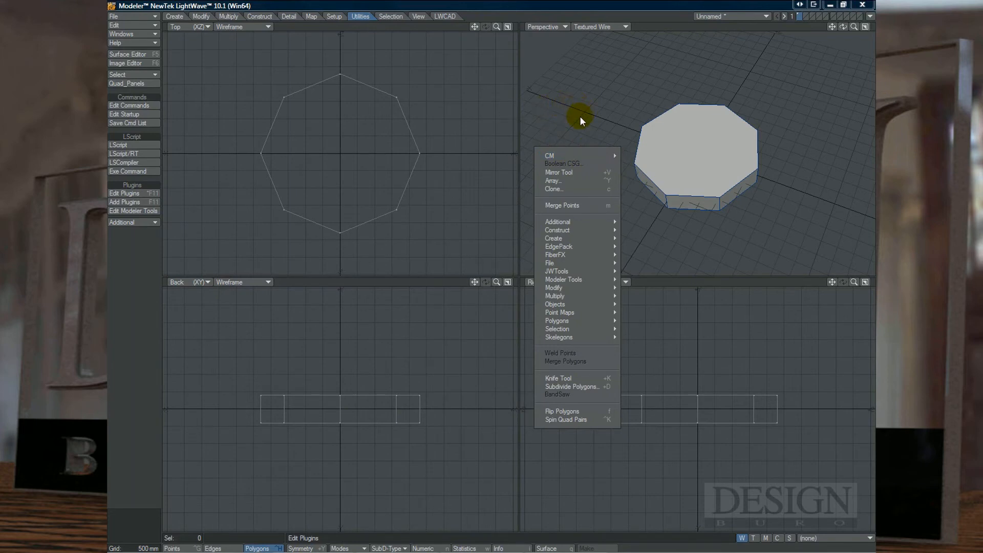
mouse_move(587, 153)
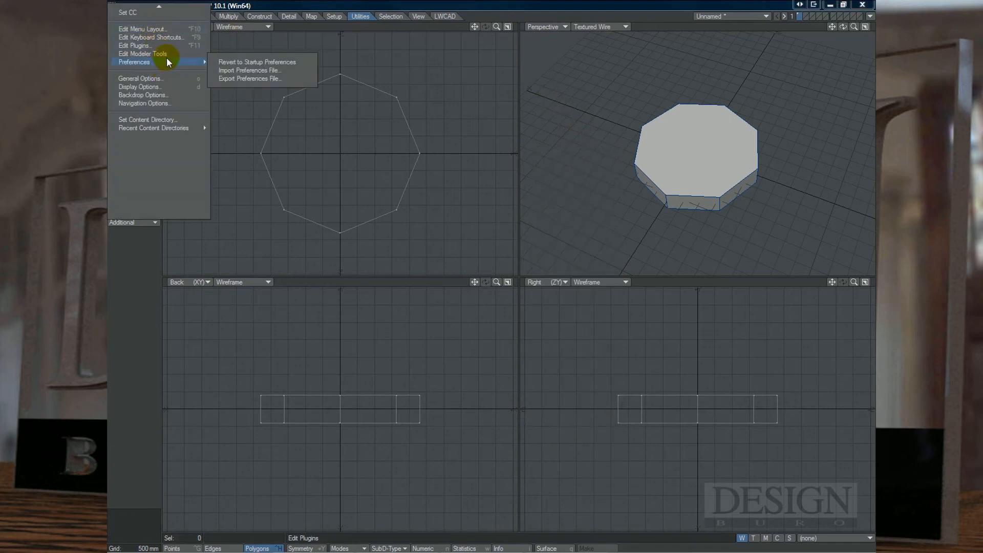
left_click(143, 28)
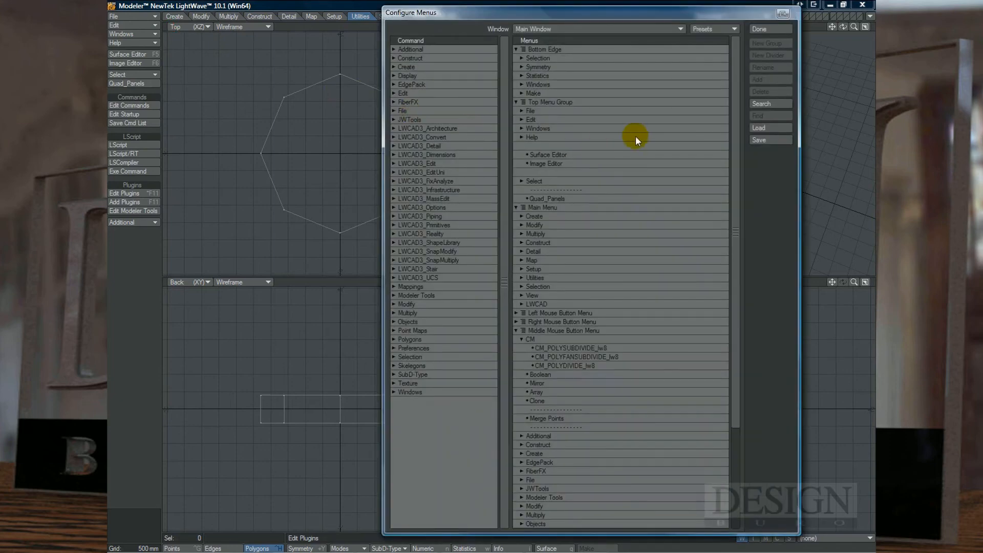
mouse_move(405, 302)
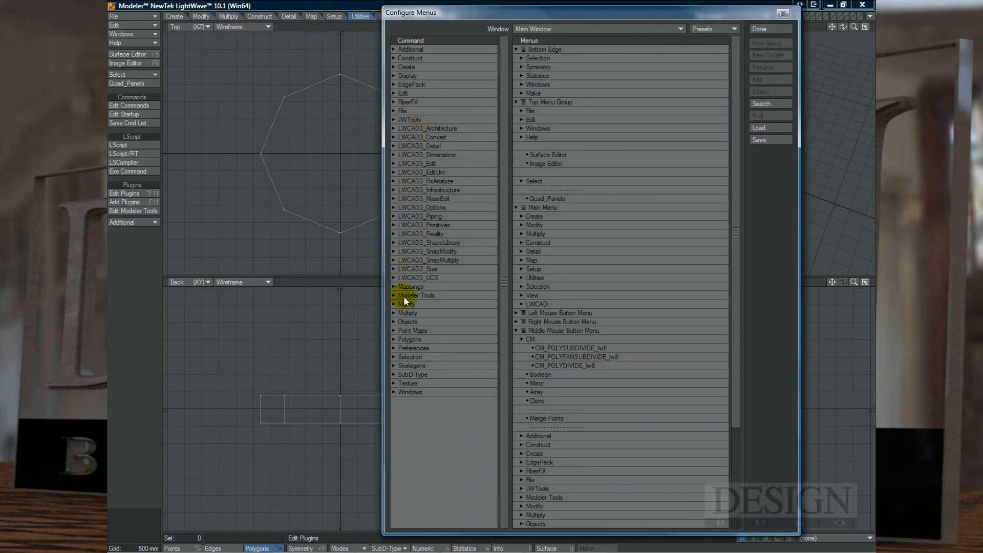
mouse_move(406, 414)
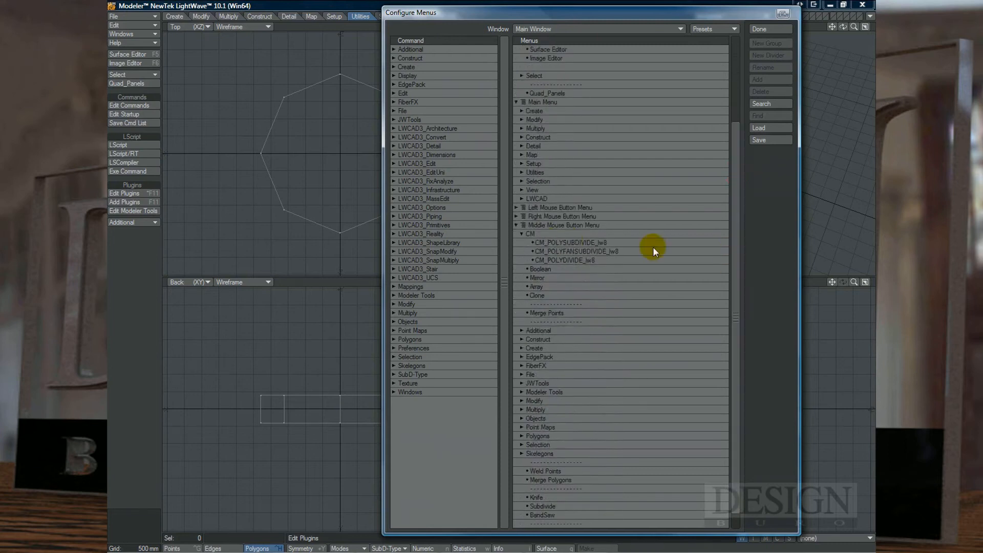
mouse_move(562, 229)
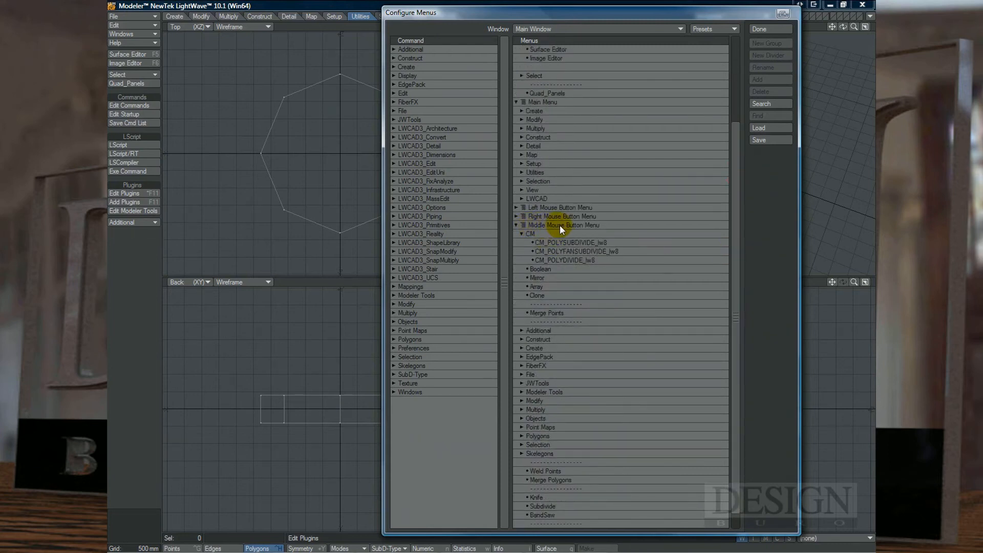
mouse_move(595, 226)
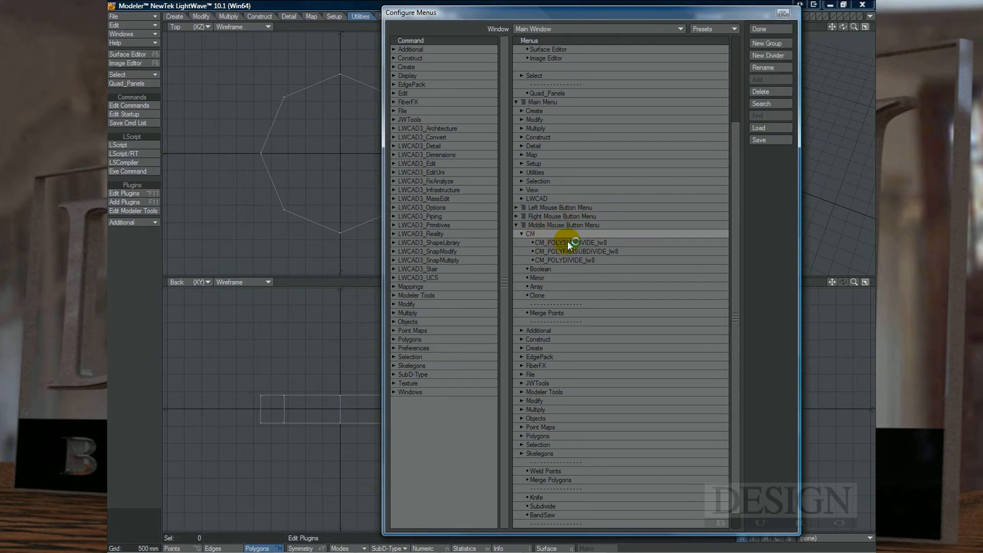
mouse_move(411, 226)
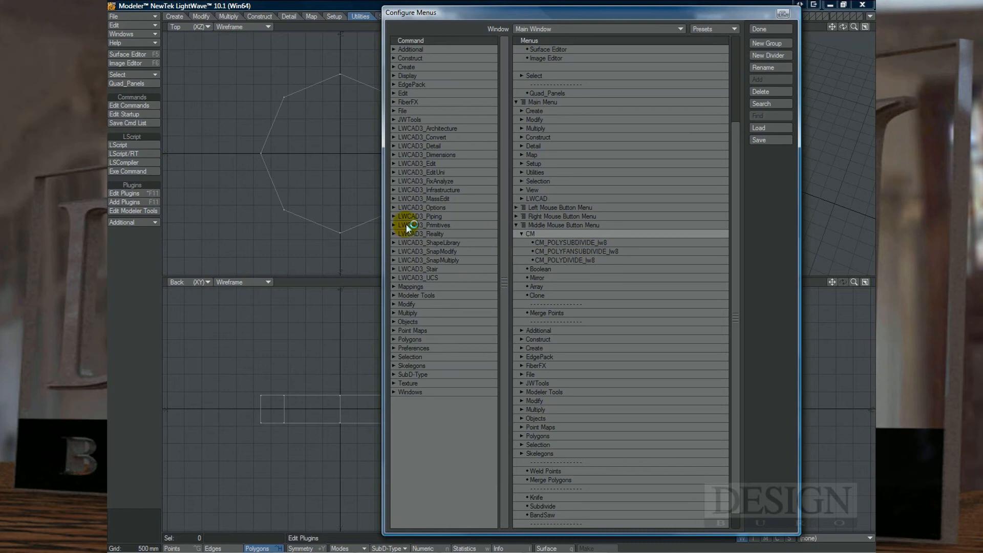
left_click(410, 49)
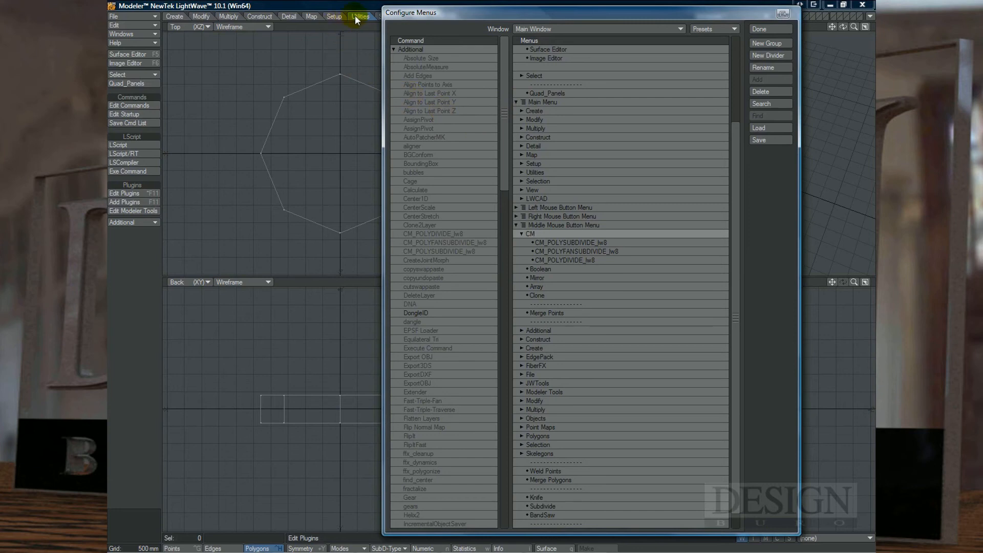
mouse_move(132, 210)
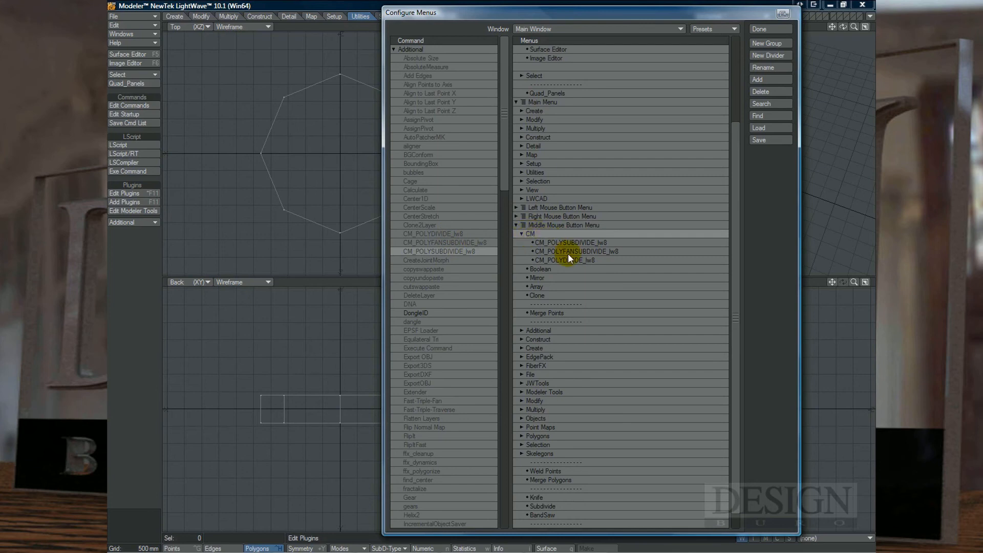
left_click(759, 29)
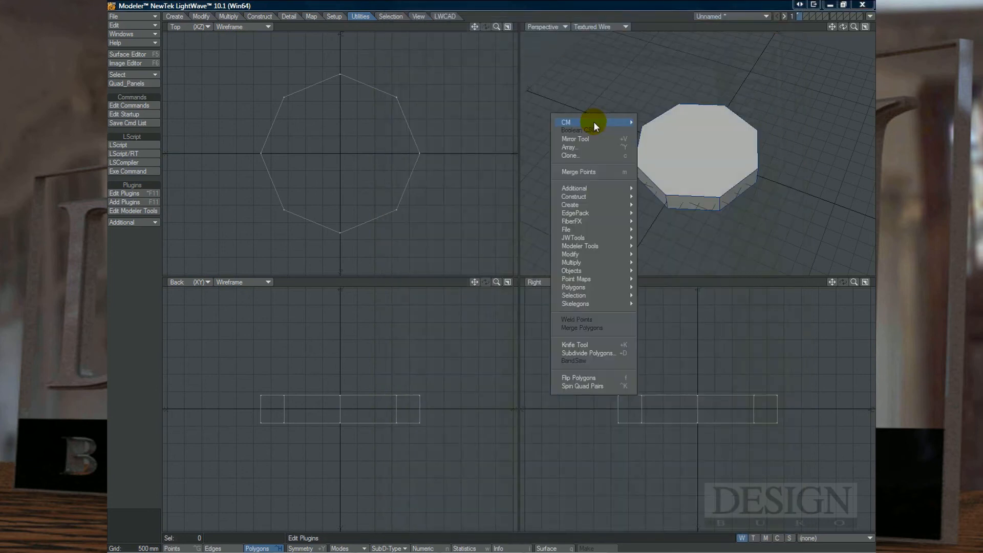
Step: Show the CM group's three scripts and launch CM PolySubdivide from the popup menu
left_click(566, 122)
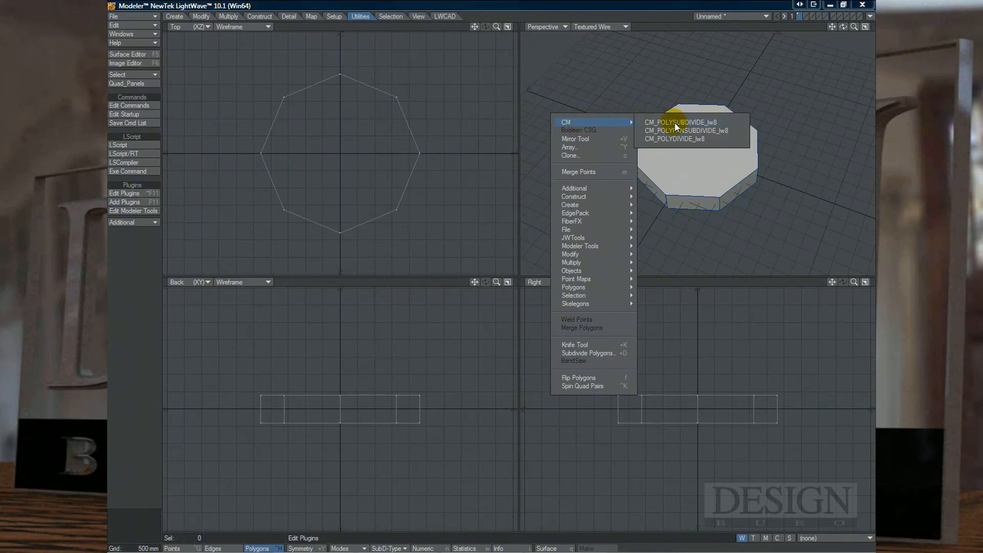
mouse_move(584, 126)
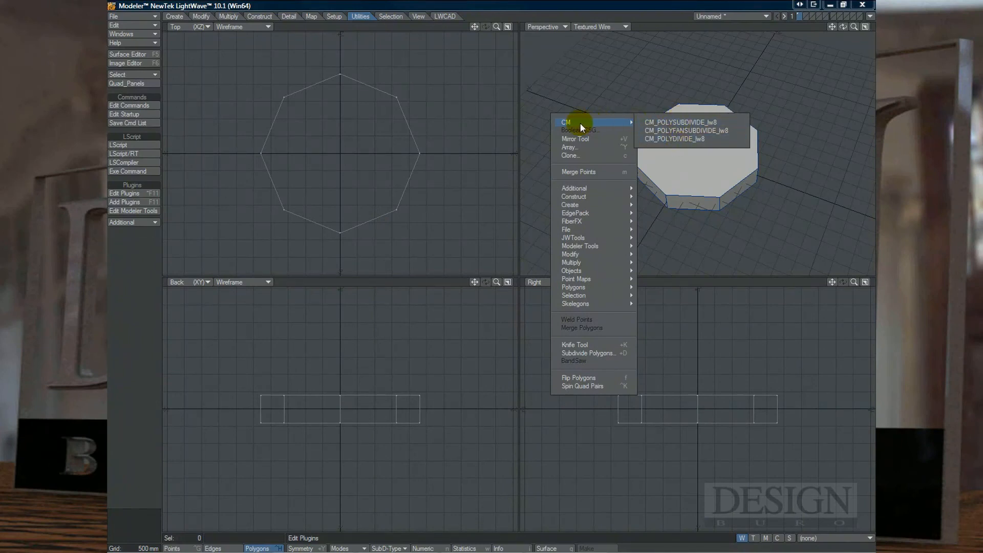
mouse_move(425, 274)
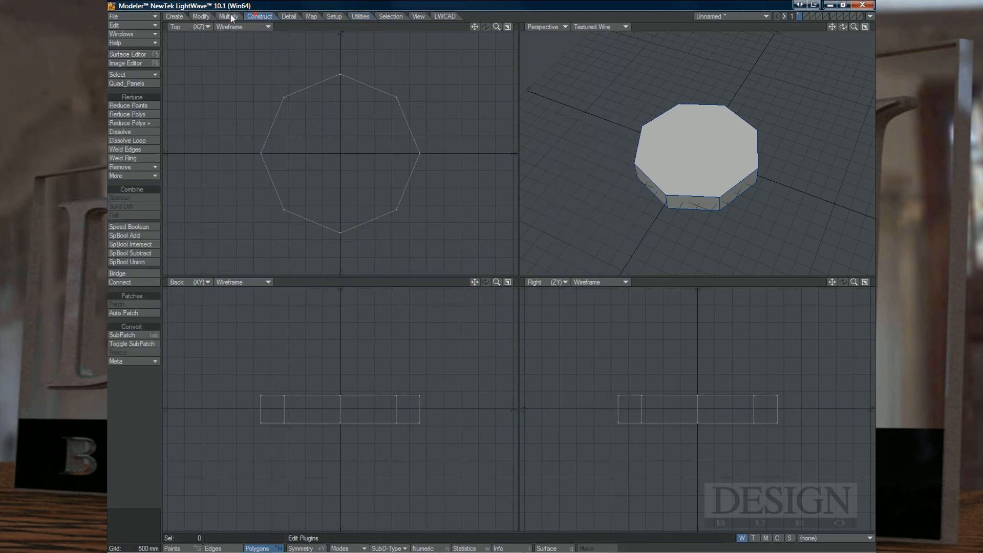
left_click(288, 16)
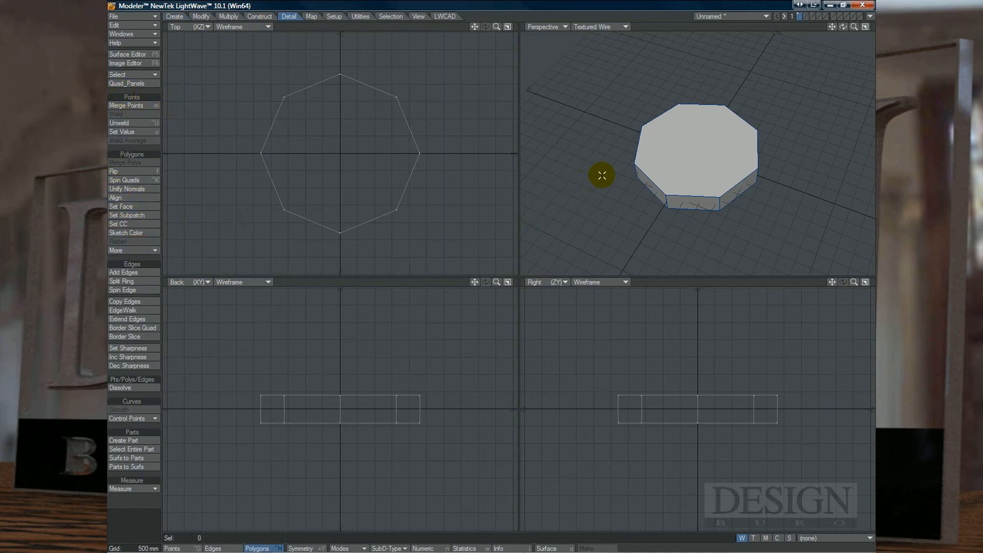
right_click(601, 175)
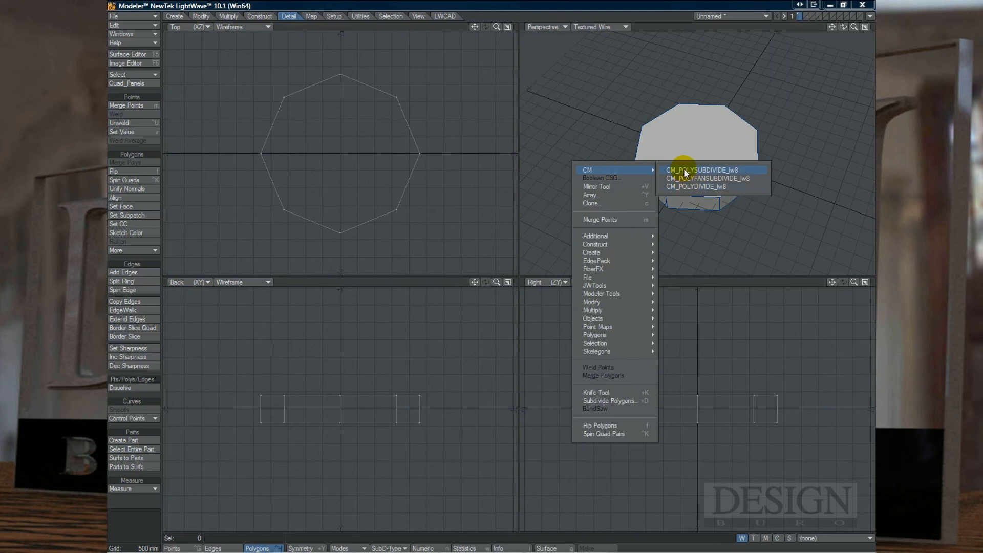
left_click(702, 170)
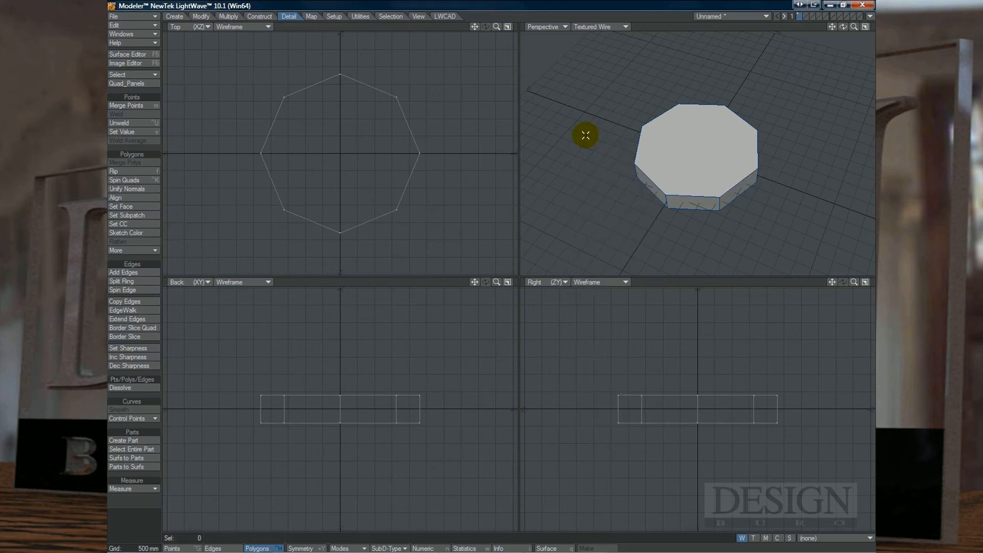
mouse_move(422, 200)
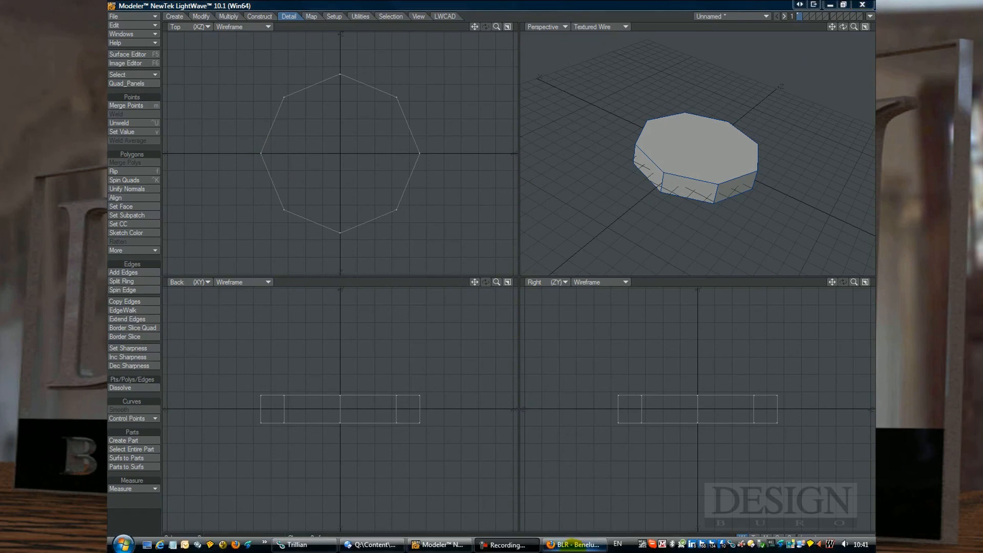
Step: In Firefox, open the BLR Files > Plugins category and scroll through its listing
left_click(573, 544)
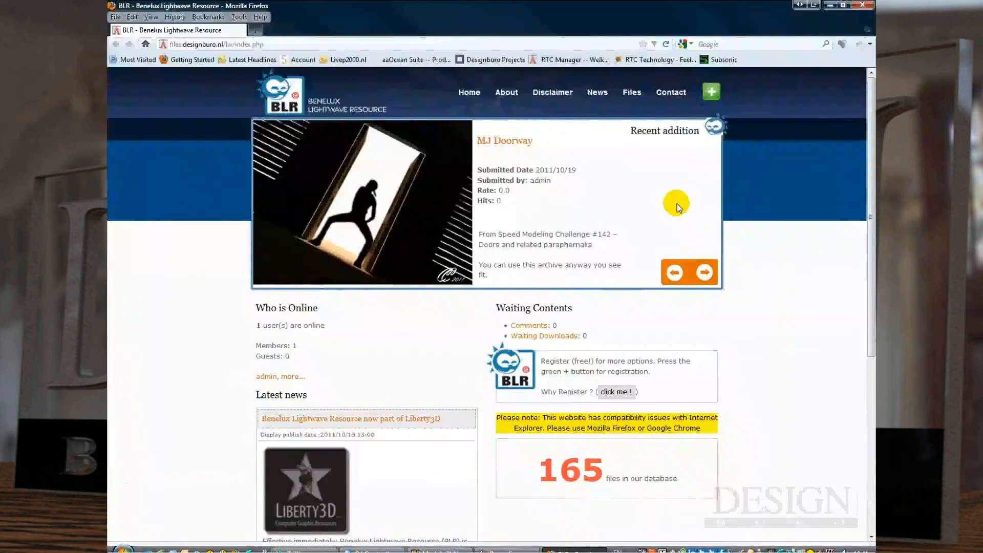
left_click(631, 93)
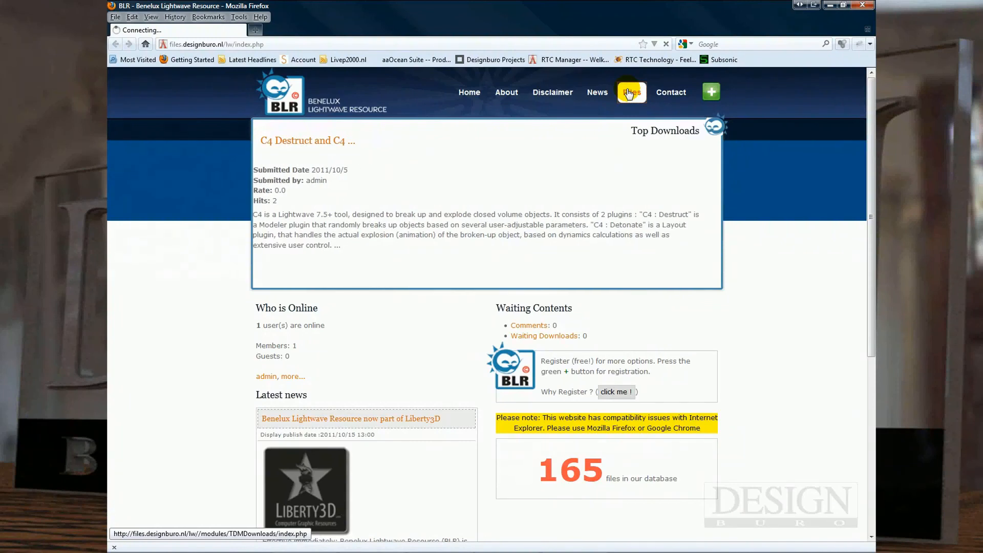
left_click(631, 93)
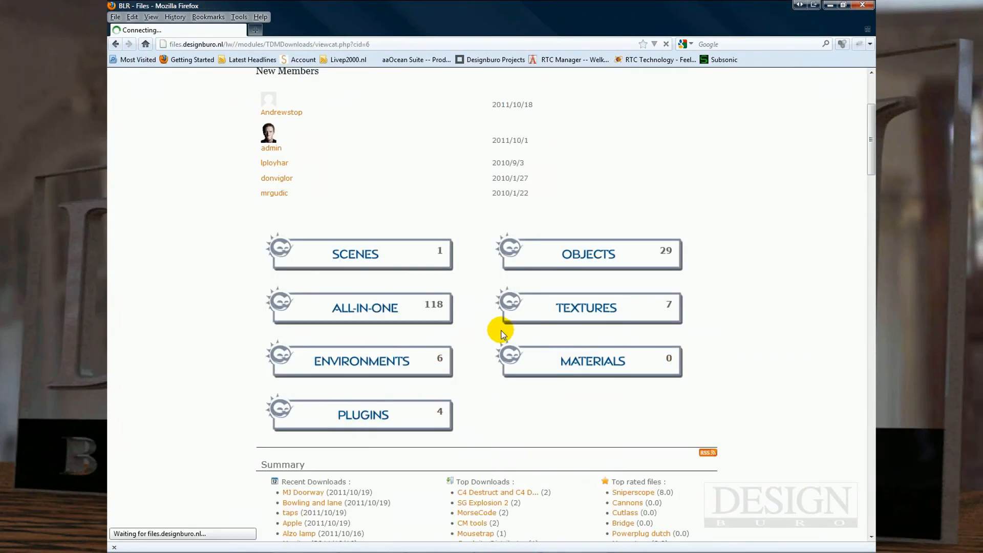
left_click(363, 415)
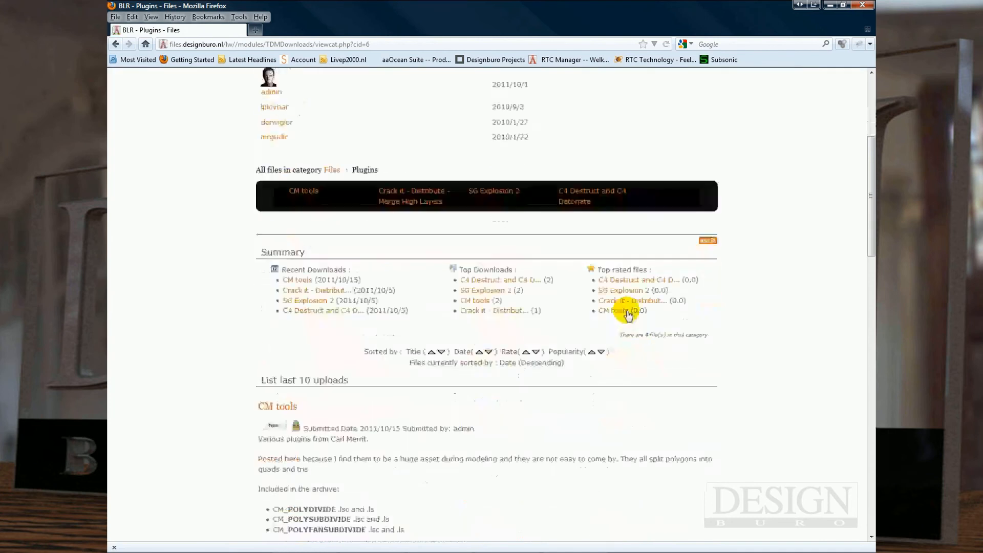
scroll("down", 3)
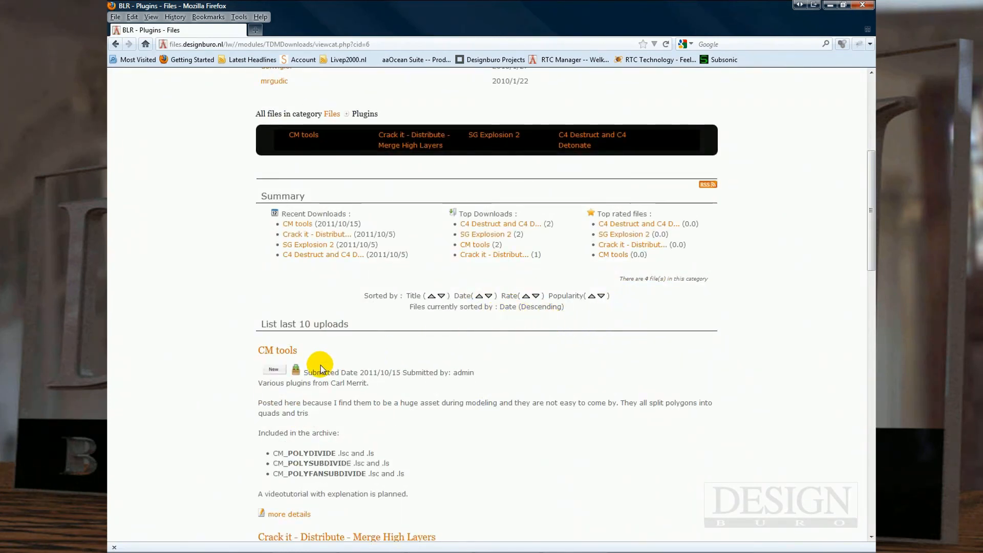
mouse_move(277, 352)
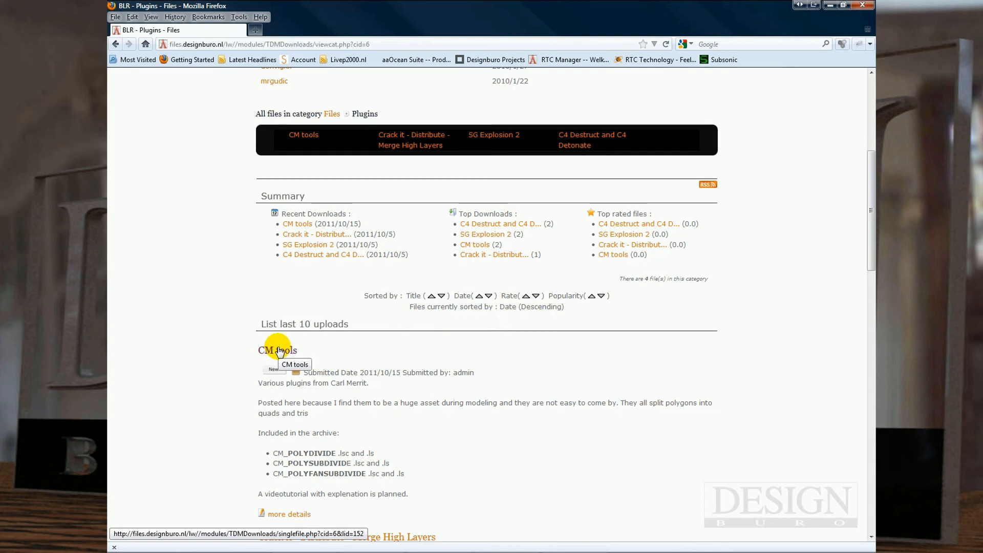
mouse_move(442, 402)
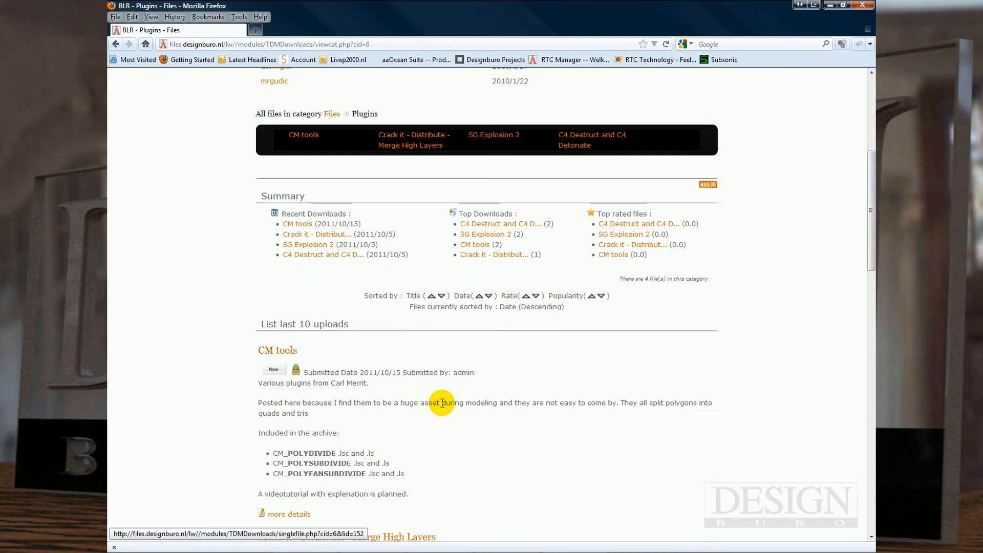
scroll("up", 3)
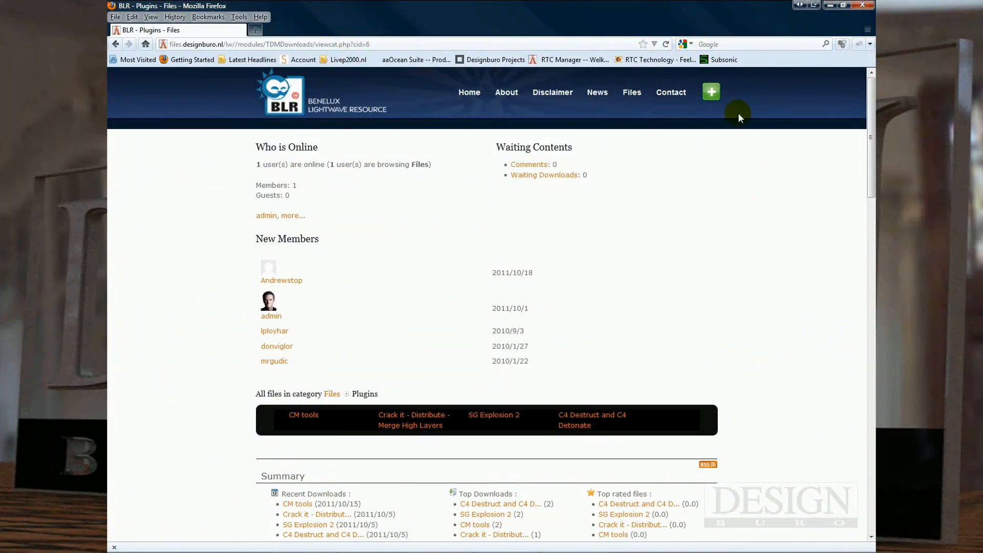
Step: Search the BLR site for 'divide' and open the CM tools result
left_click(712, 91)
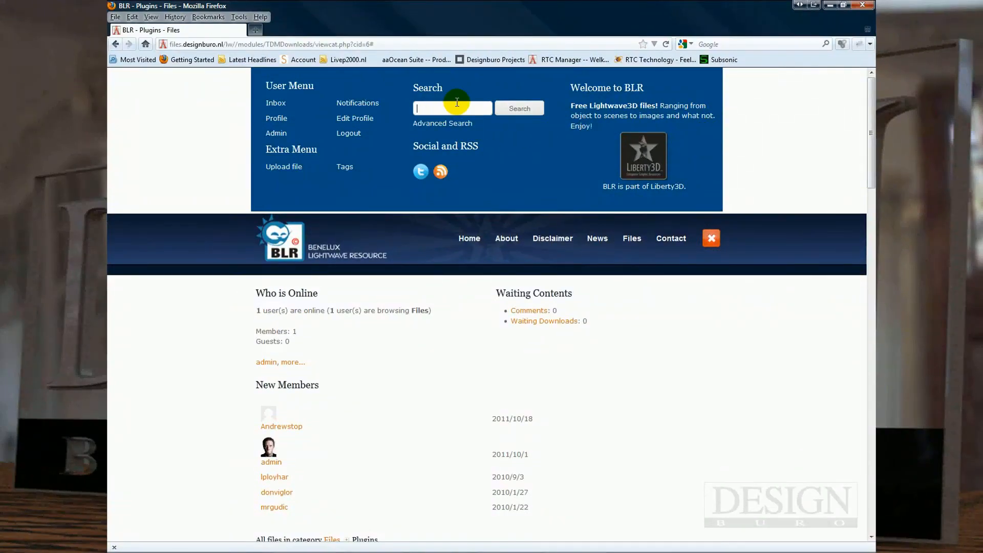
type("divide")
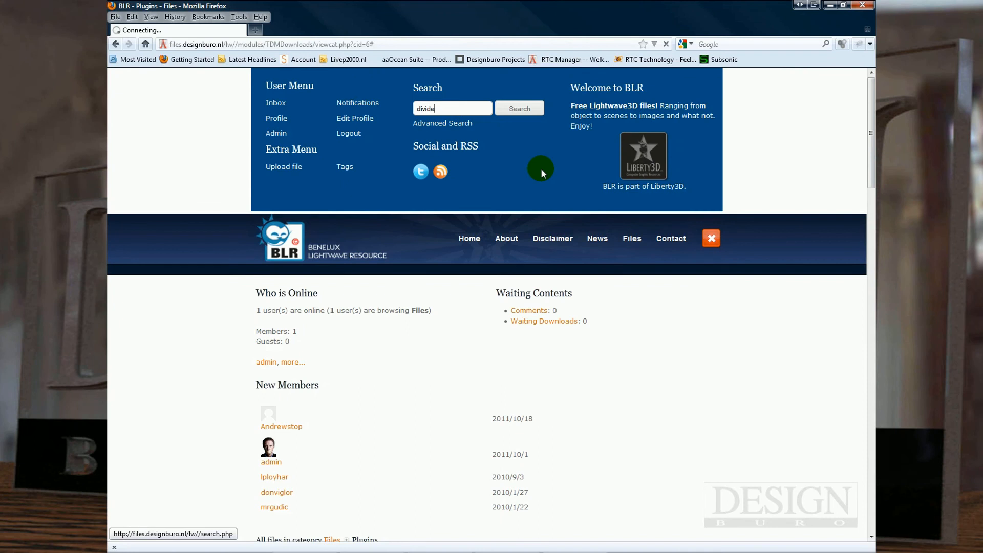
left_click(519, 108)
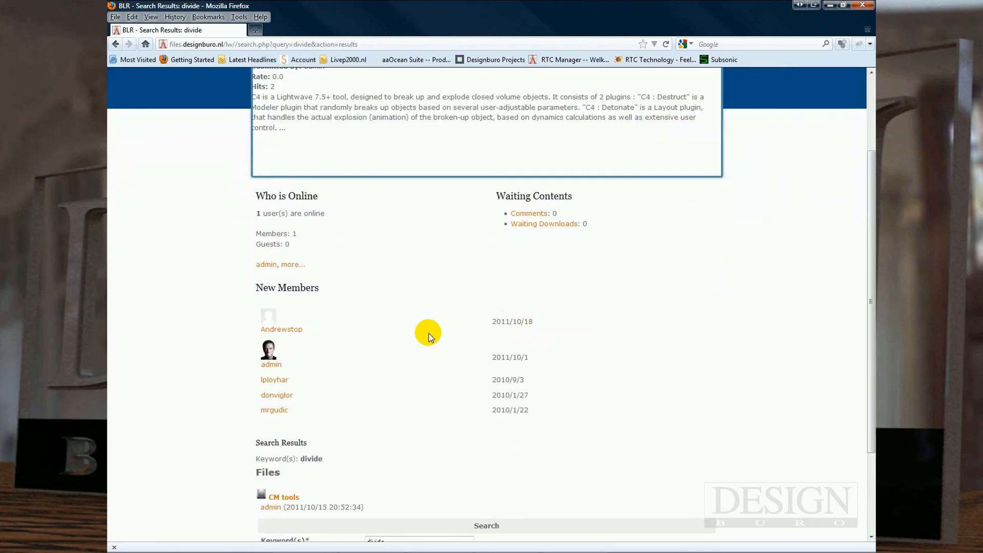
scroll("down", 3)
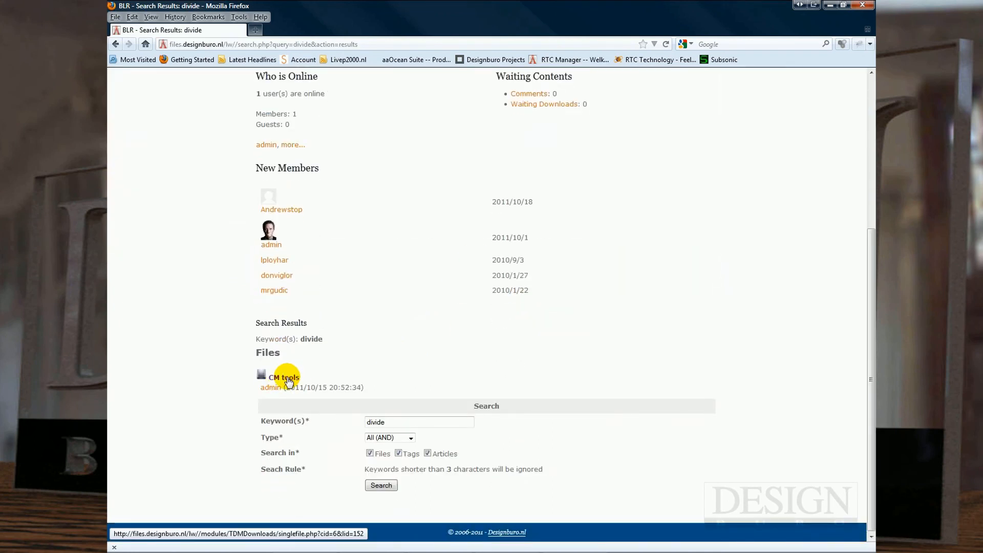
left_click(283, 377)
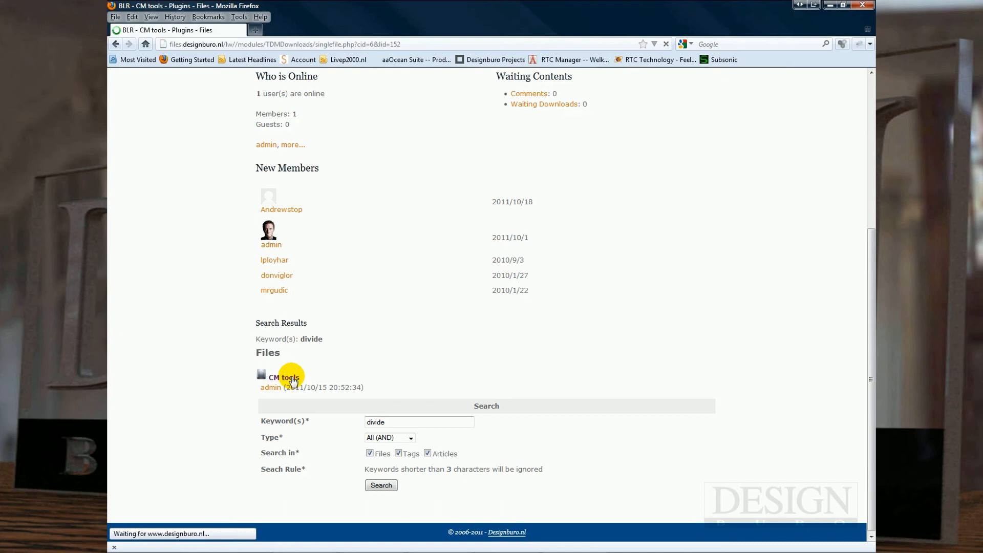
left_click(283, 376)
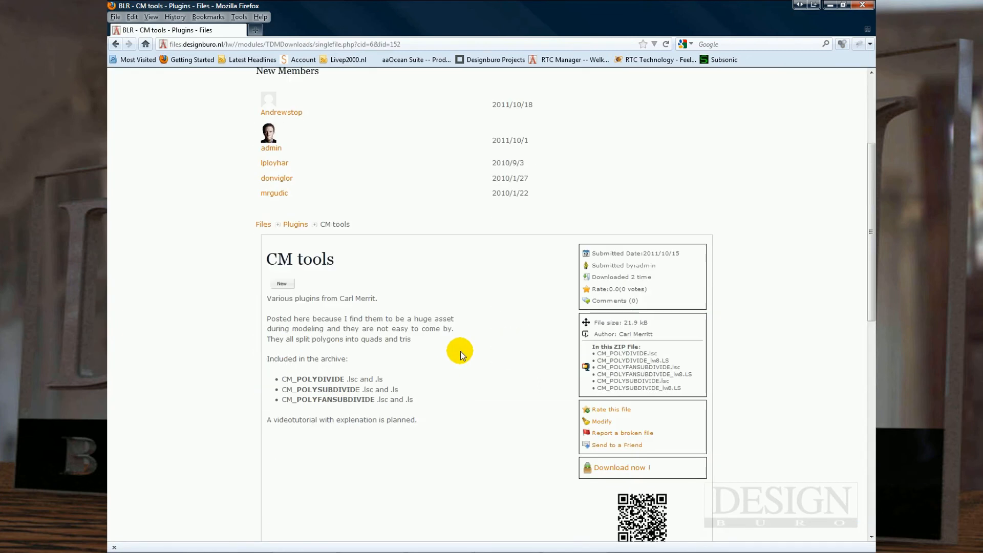
scroll("down", 3)
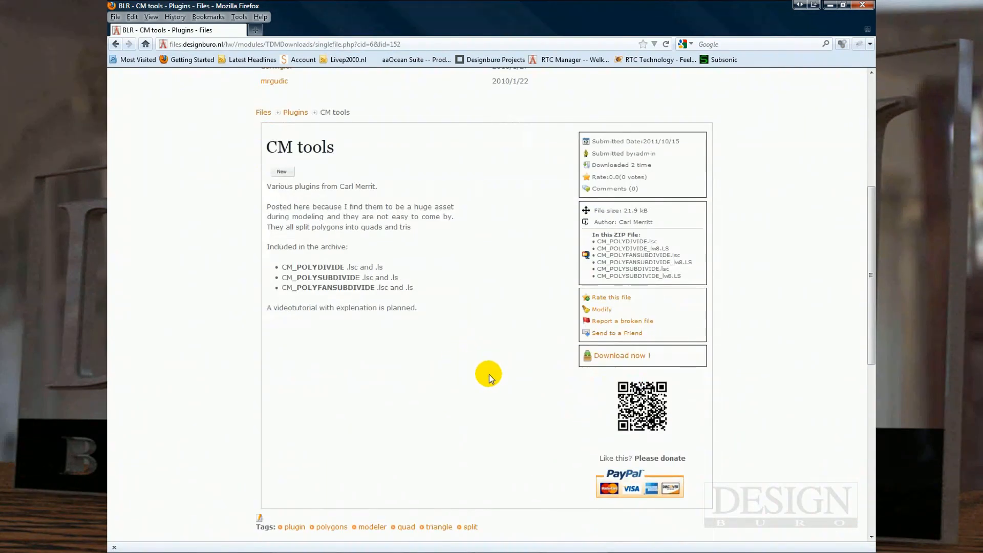
mouse_move(622, 356)
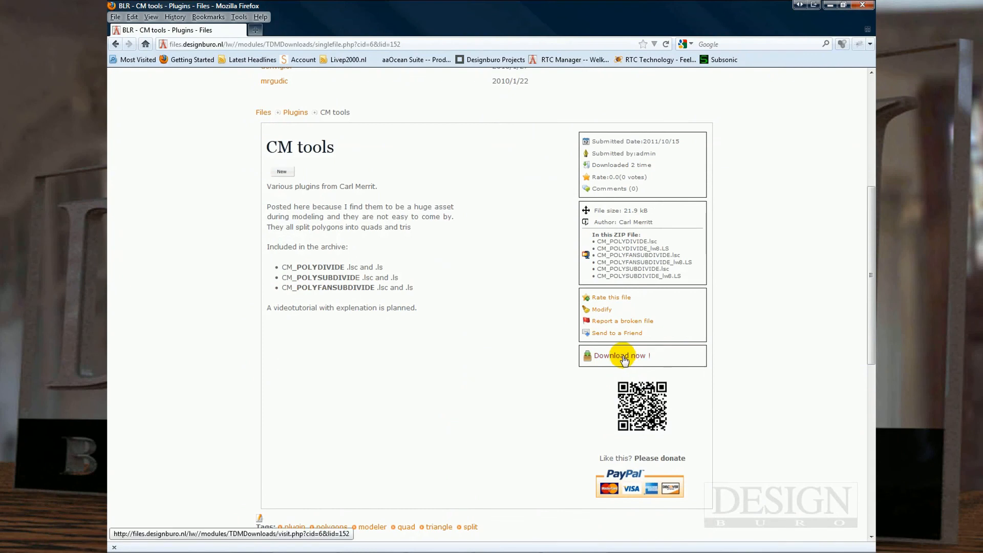
mouse_move(438, 403)
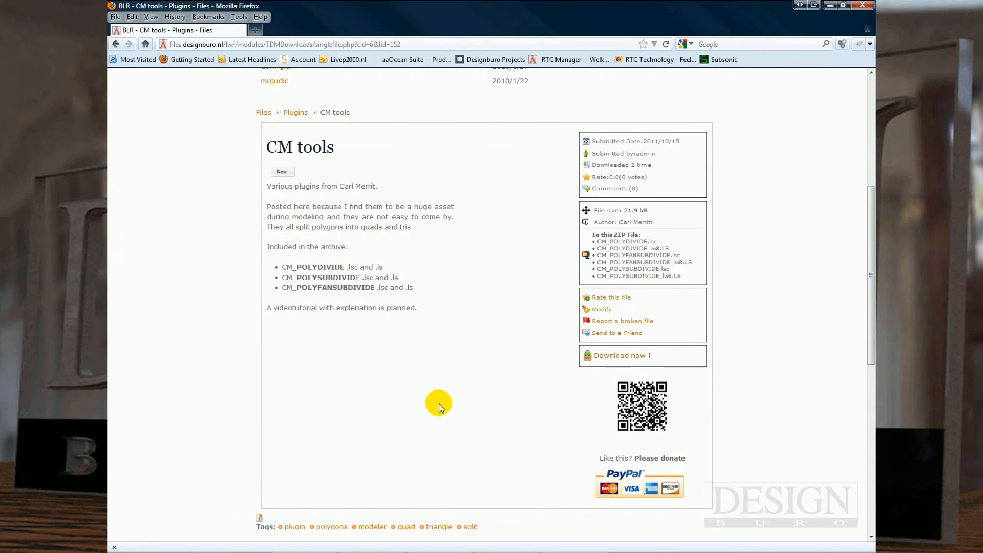
mouse_move(417, 406)
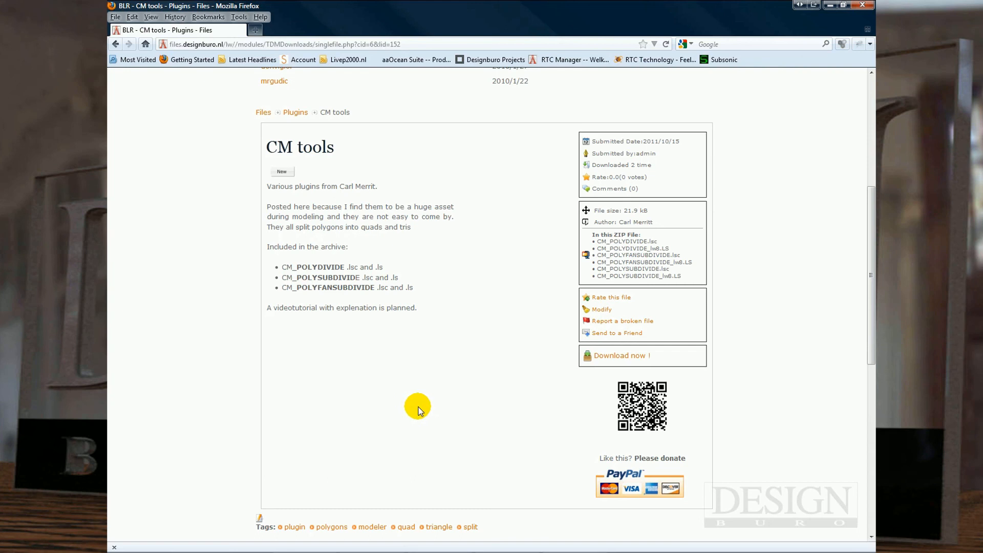
mouse_move(343, 308)
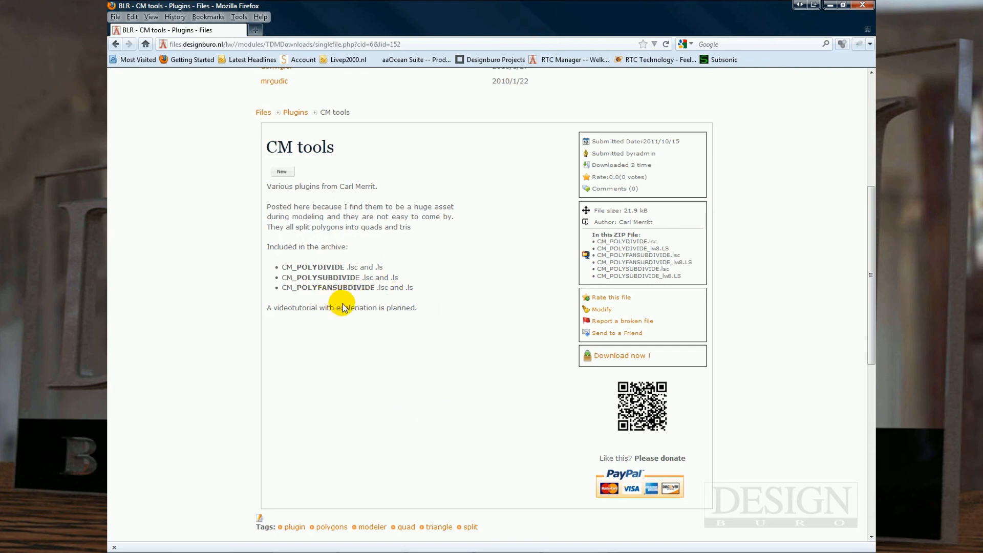
mouse_move(347, 305)
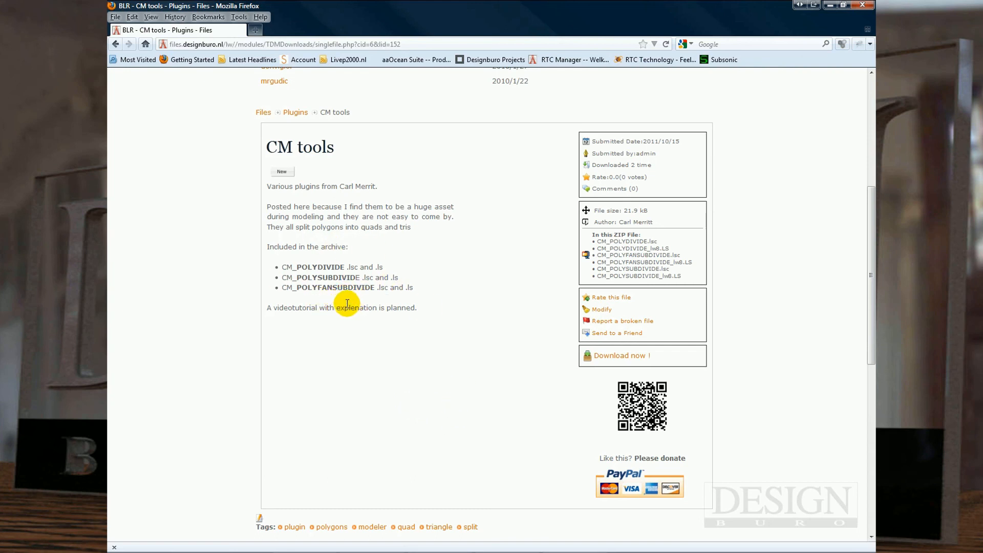